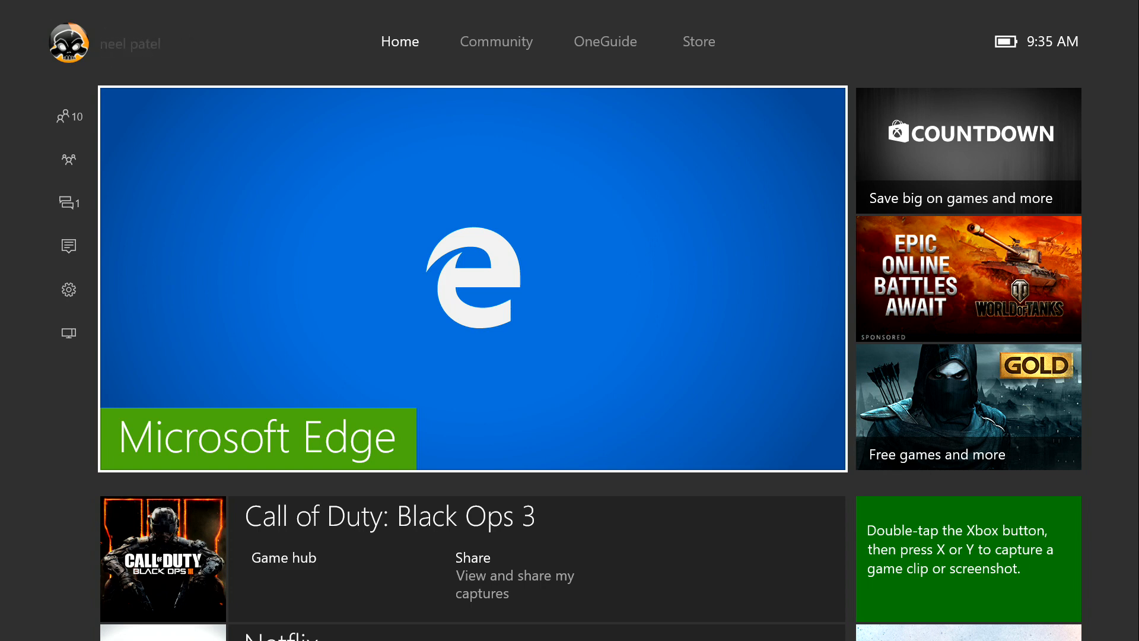
Launch Edge and scroll the Xbox Live help page to the minimum connection speed table.
{"action": "left_click", "coordinate": [474, 279]}
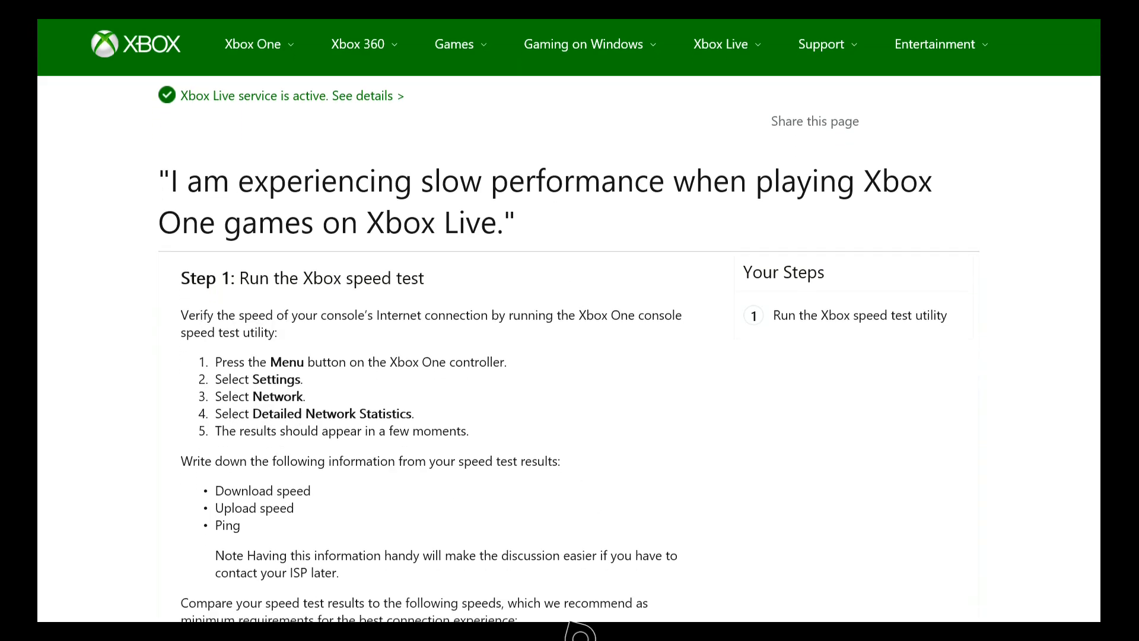
{"action": "scroll", "scroll_direction": "down", "scroll_amount": 3}
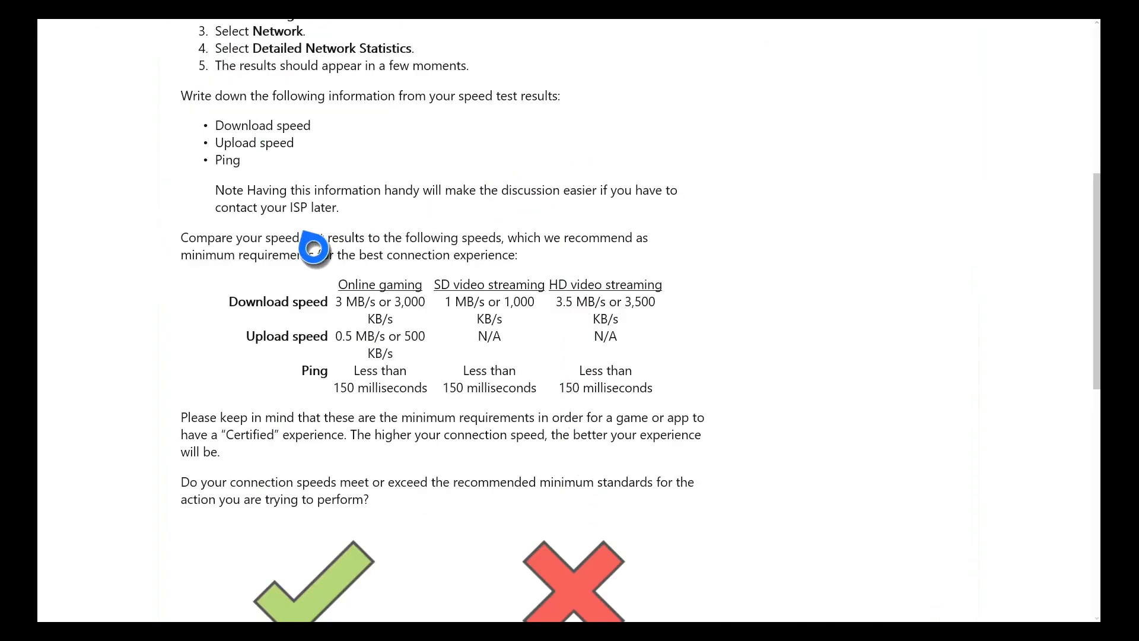
{"action": "mouse_move", "coordinate": [313, 251]}
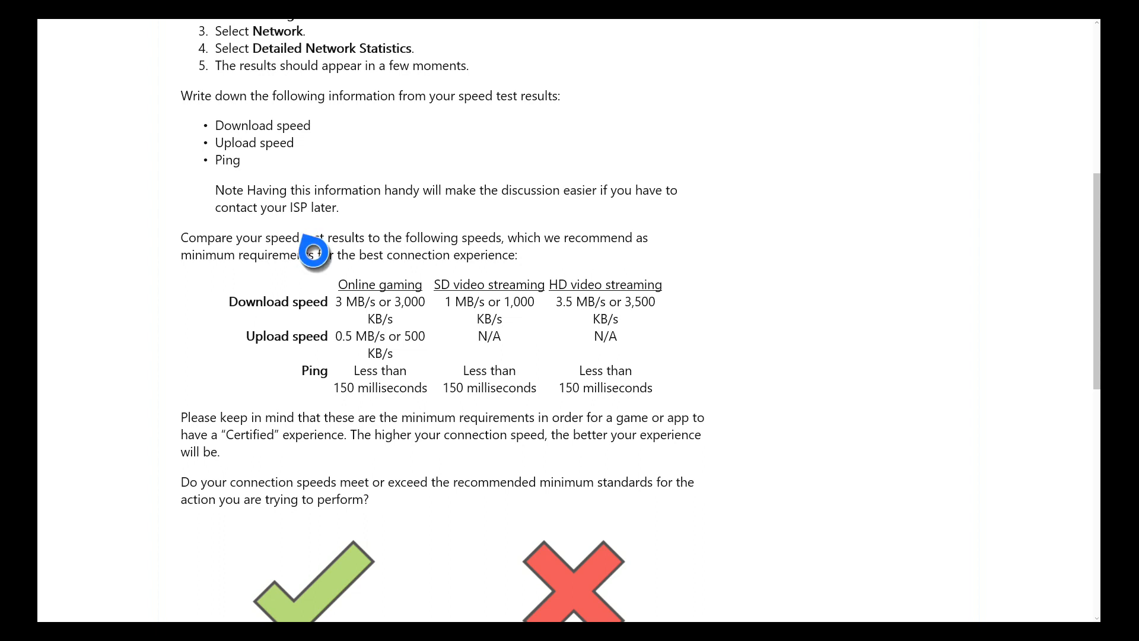
{"action": "mouse_move", "coordinate": [280, 366]}
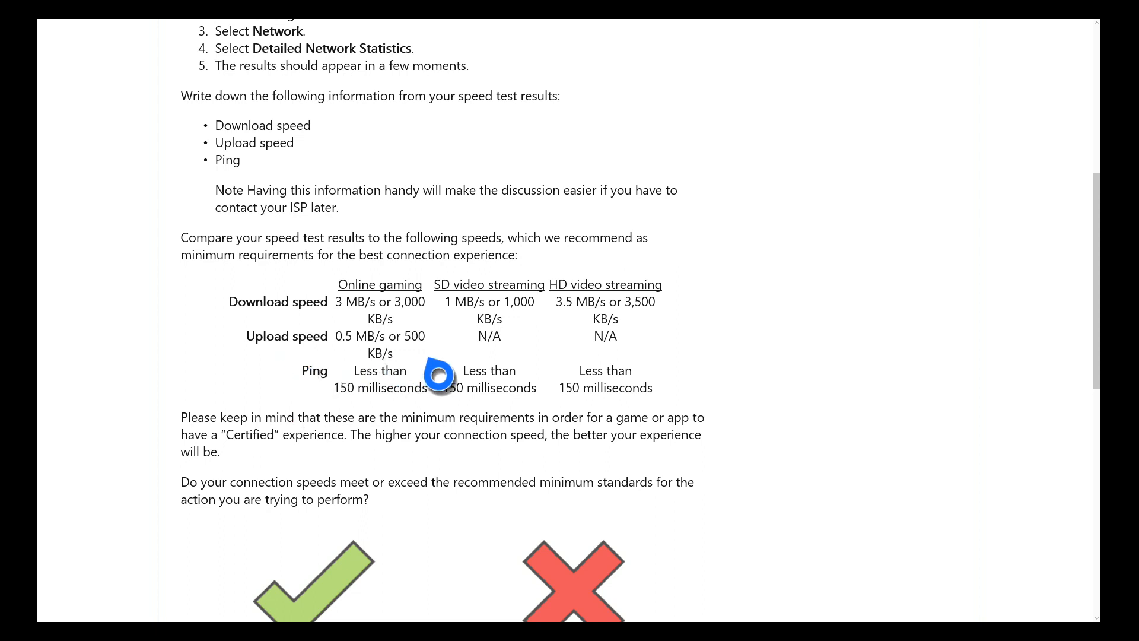
{"action": "mouse_move", "coordinate": [503, 369]}
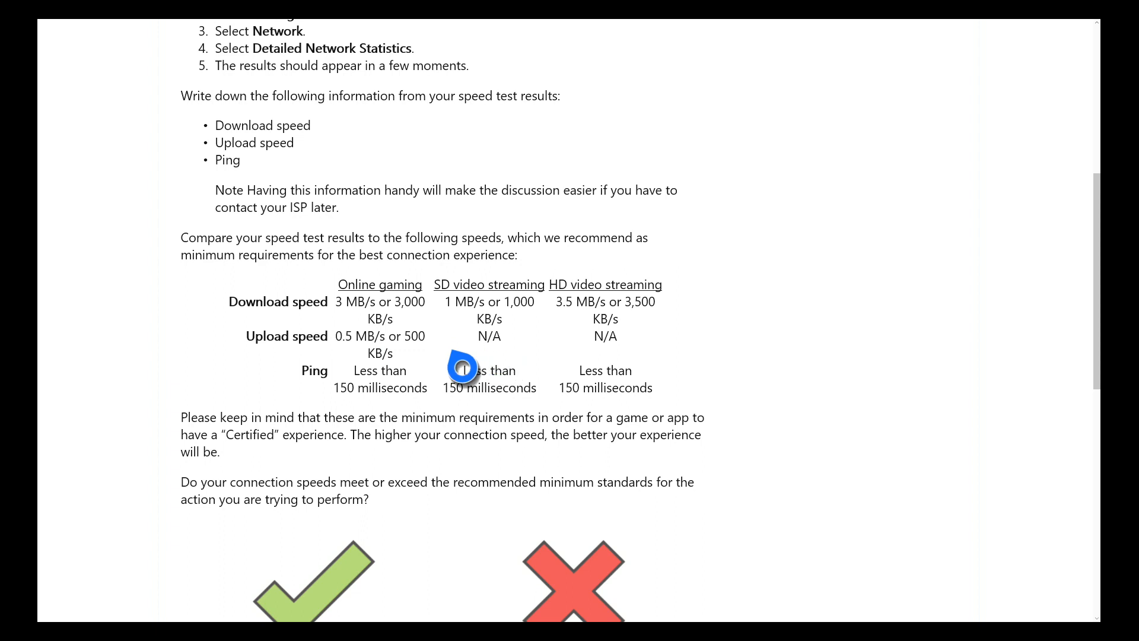
{"action": "mouse_move", "coordinate": [447, 306]}
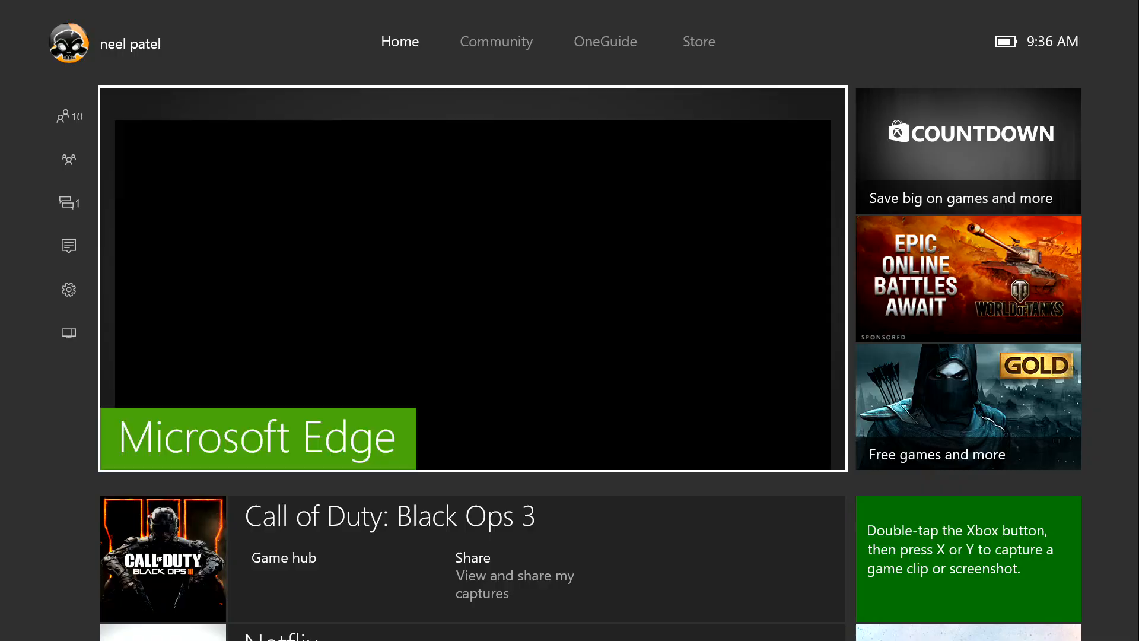
From the guide, reach Settings > Network > Network settings showing wired connection and NAT Type: Strict.
{"action": "left_click", "coordinate": [69, 159]}
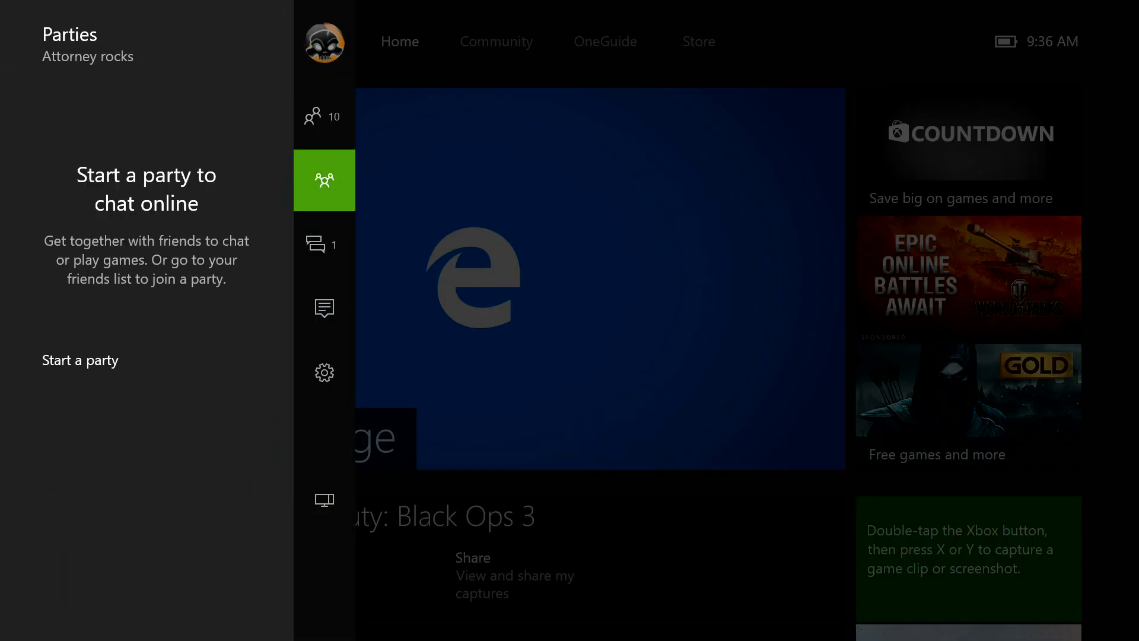
{"action": "left_click", "coordinate": [324, 373]}
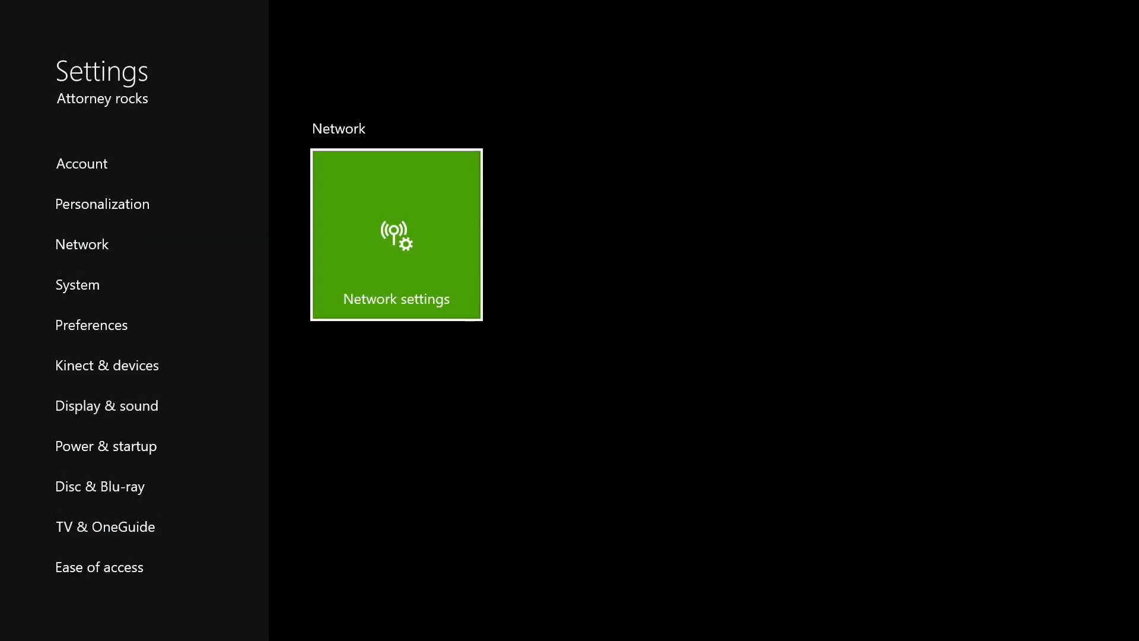
{"action": "left_click", "coordinate": [396, 235]}
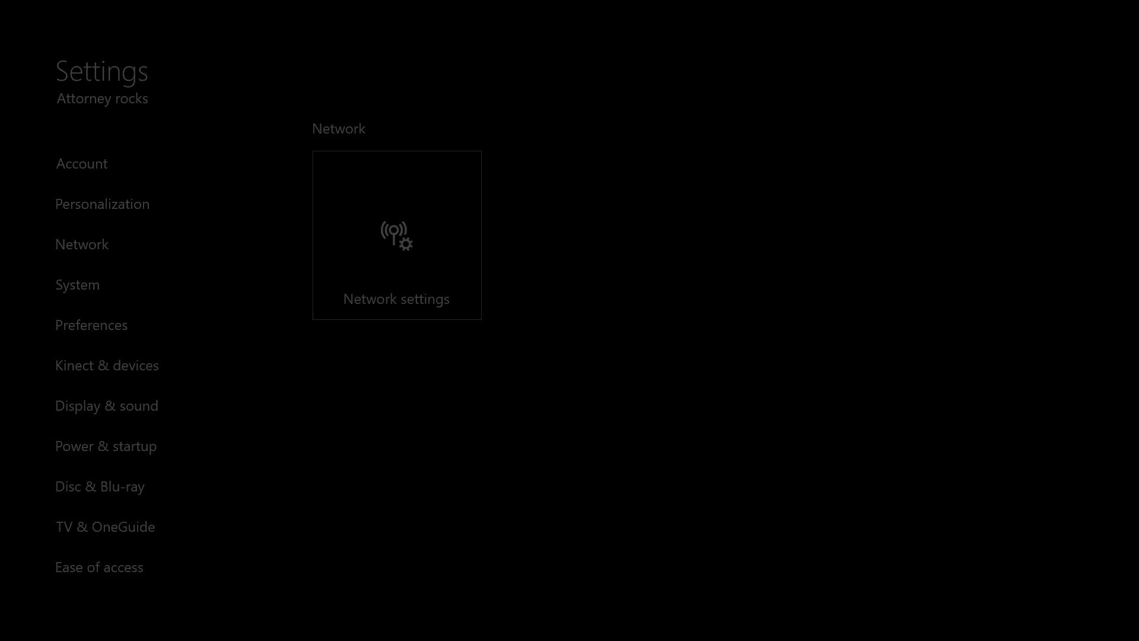
{"action": "left_click", "coordinate": [396, 234]}
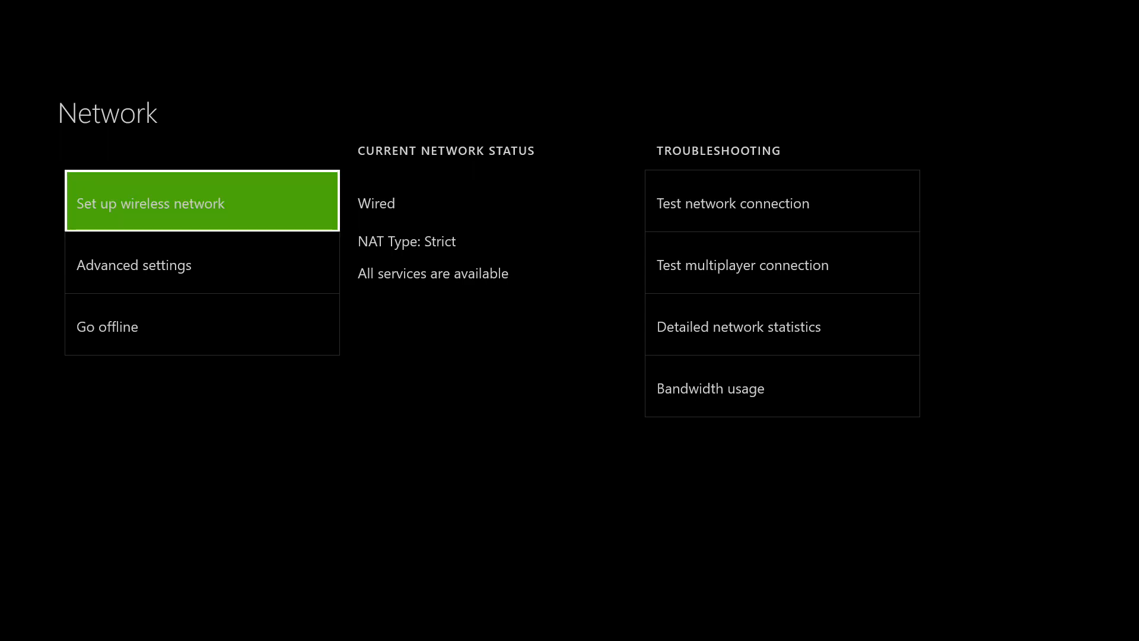
{"action": "left_click", "coordinate": [738, 326]}
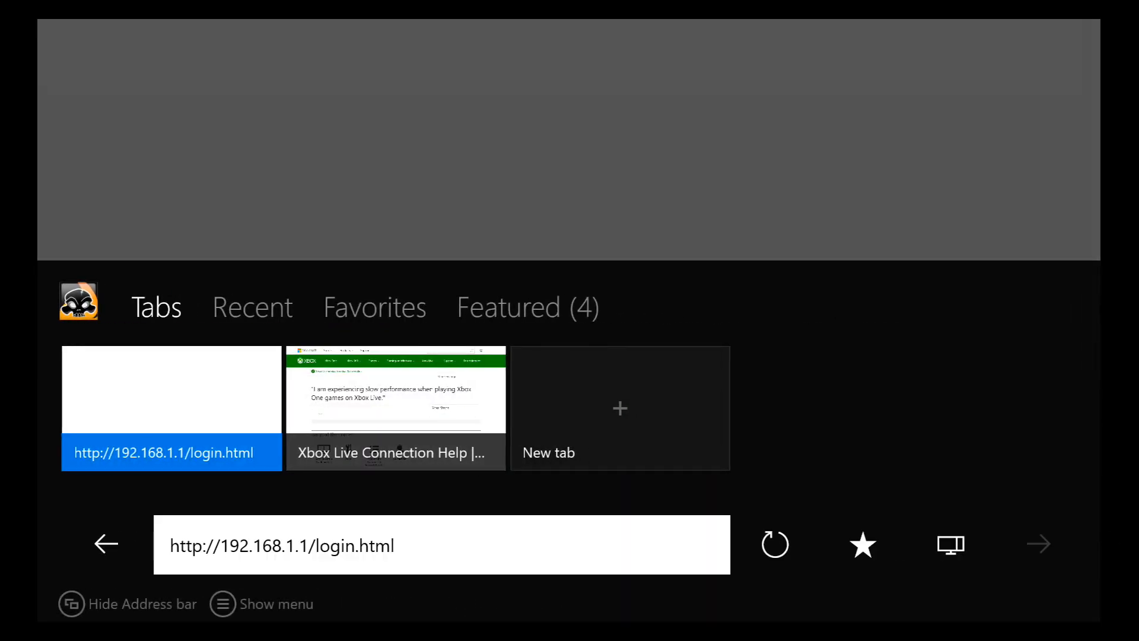
Enter the admin password with the on-screen keyboard and log in to the Actiontec PK5001A modem.
{"action": "type", "text": "y"}
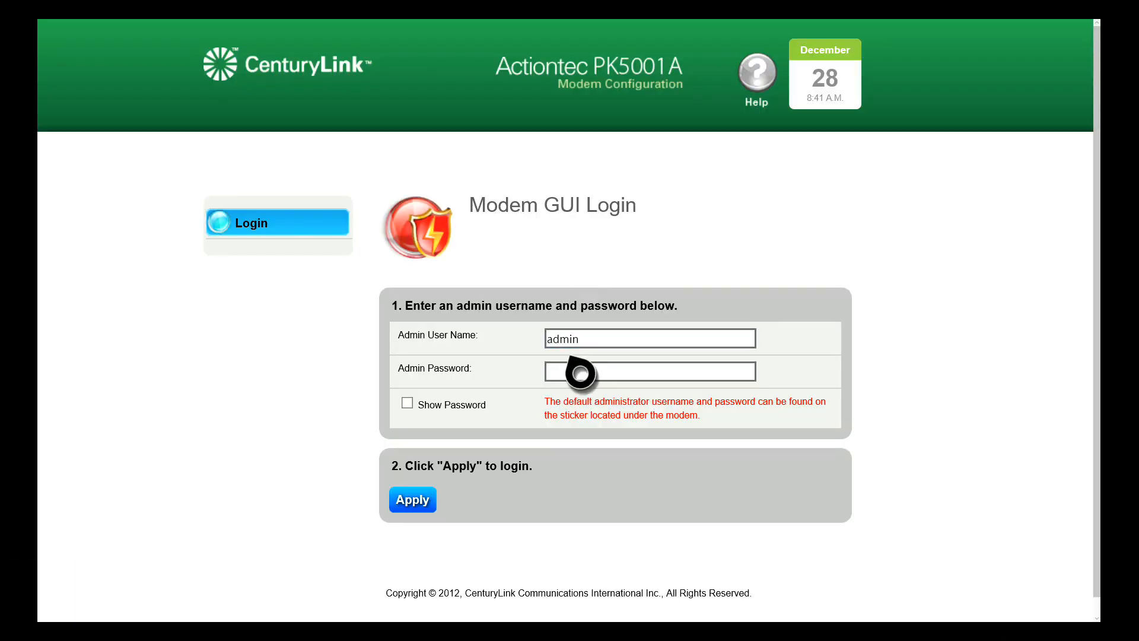
{"action": "left_click", "coordinate": [649, 370]}
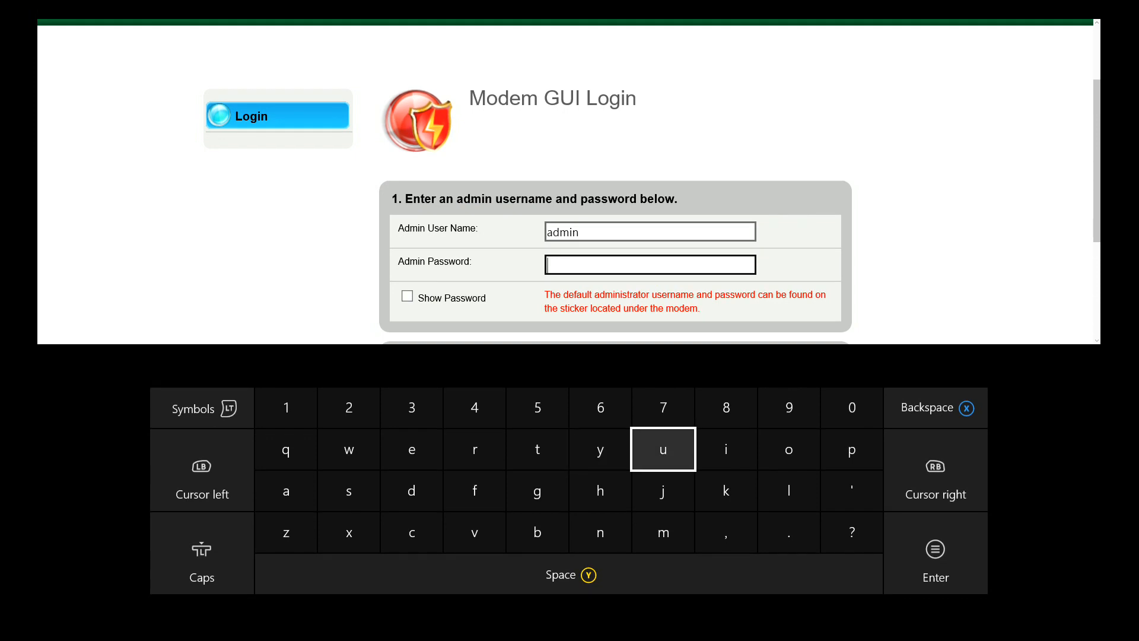
{"action": "left_click", "coordinate": [286, 490]}
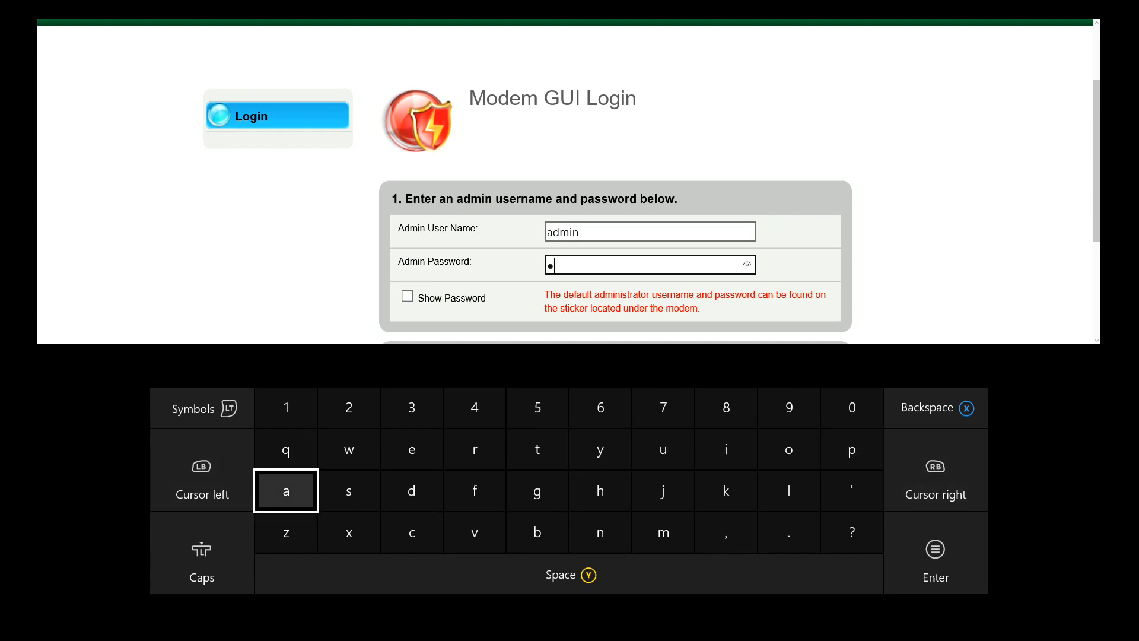
{"action": "left_click", "coordinate": [474, 448]}
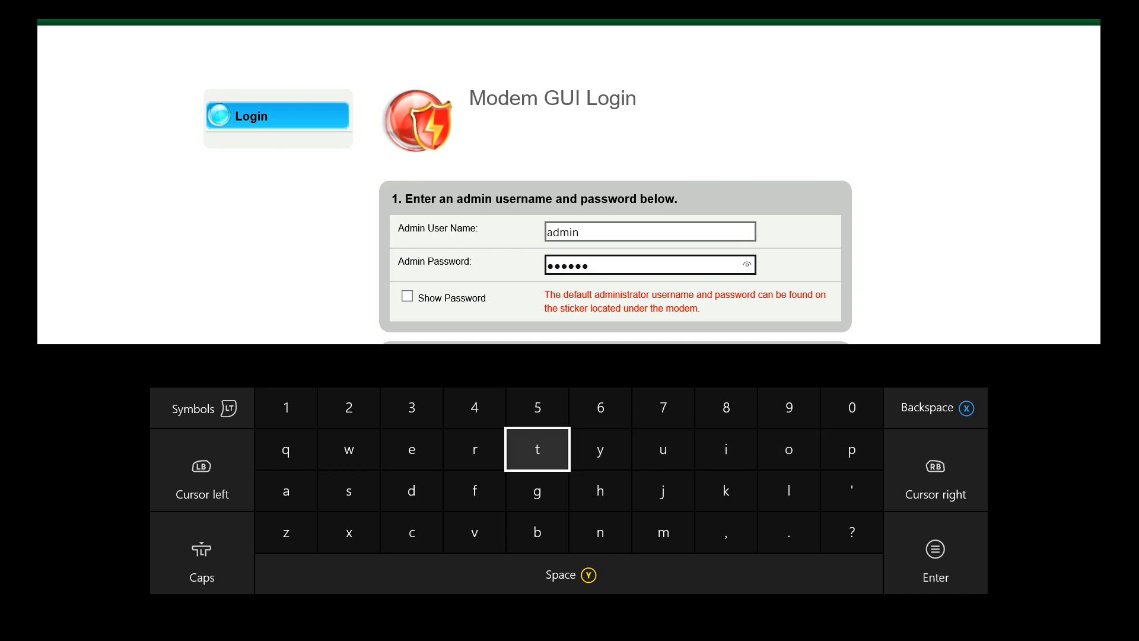
{"action": "left_click", "coordinate": [412, 490]}
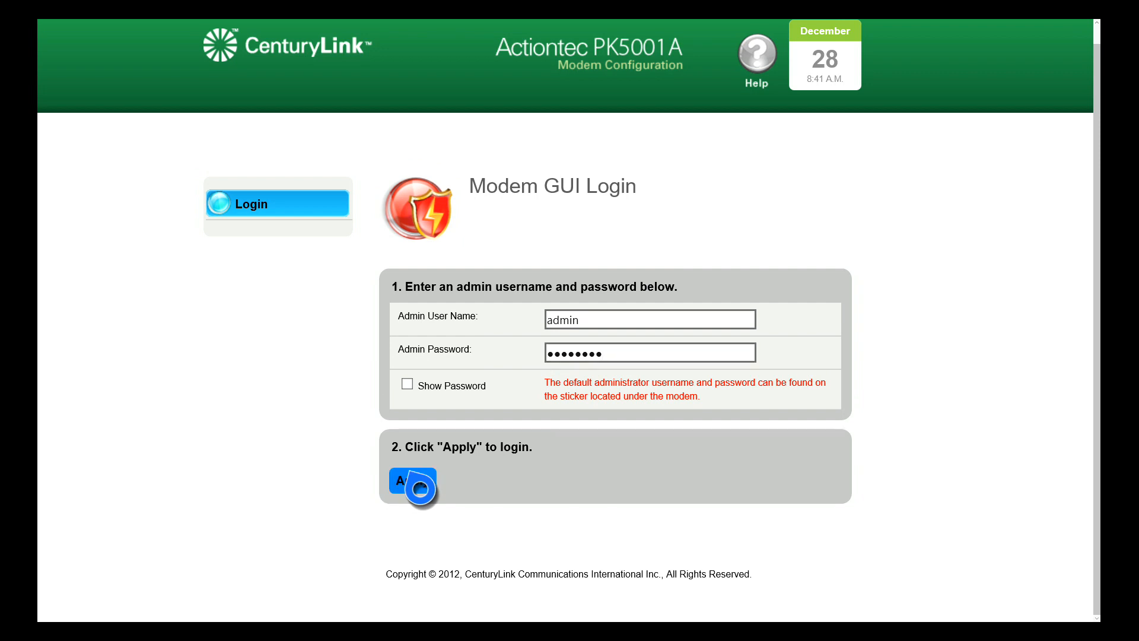
{"action": "left_click", "coordinate": [413, 482]}
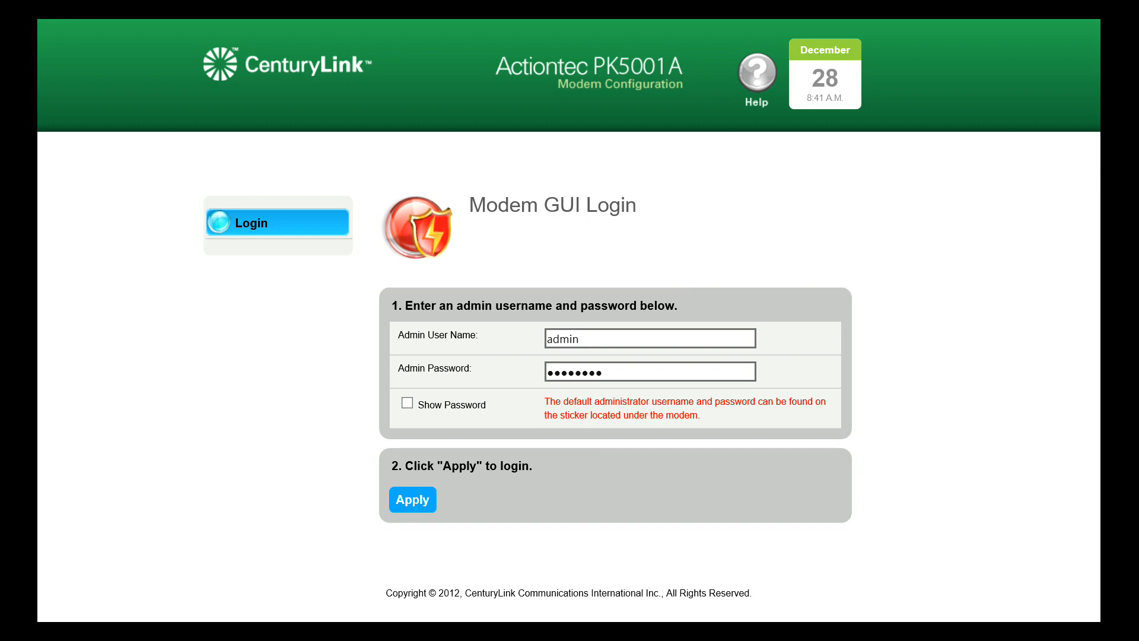
{"action": "left_click", "coordinate": [412, 499]}
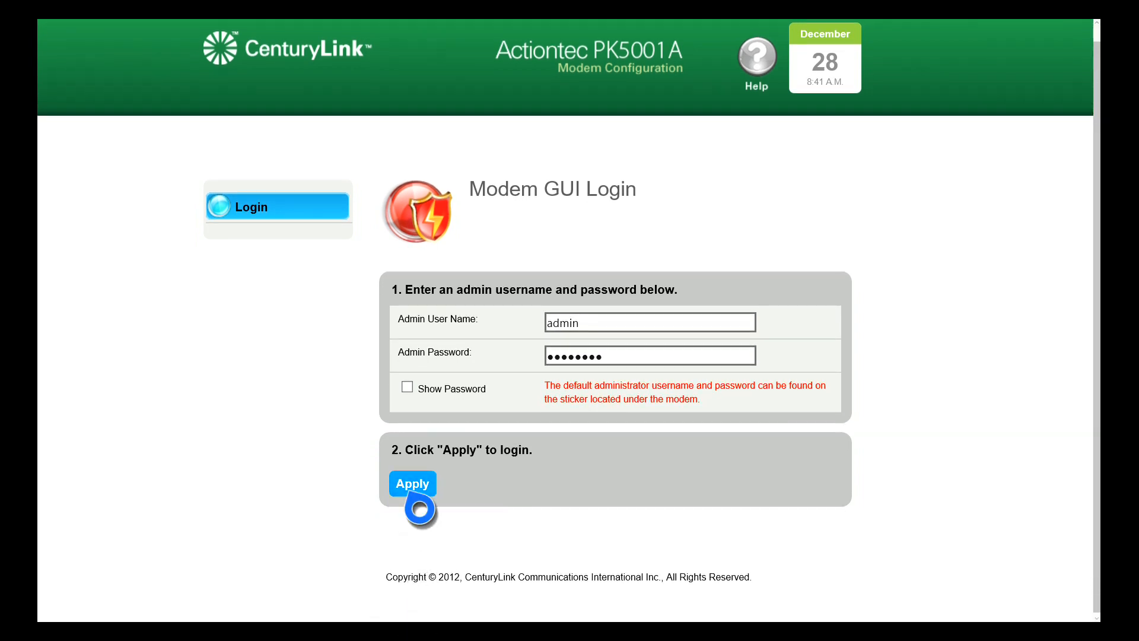
{"action": "left_click", "coordinate": [412, 484]}
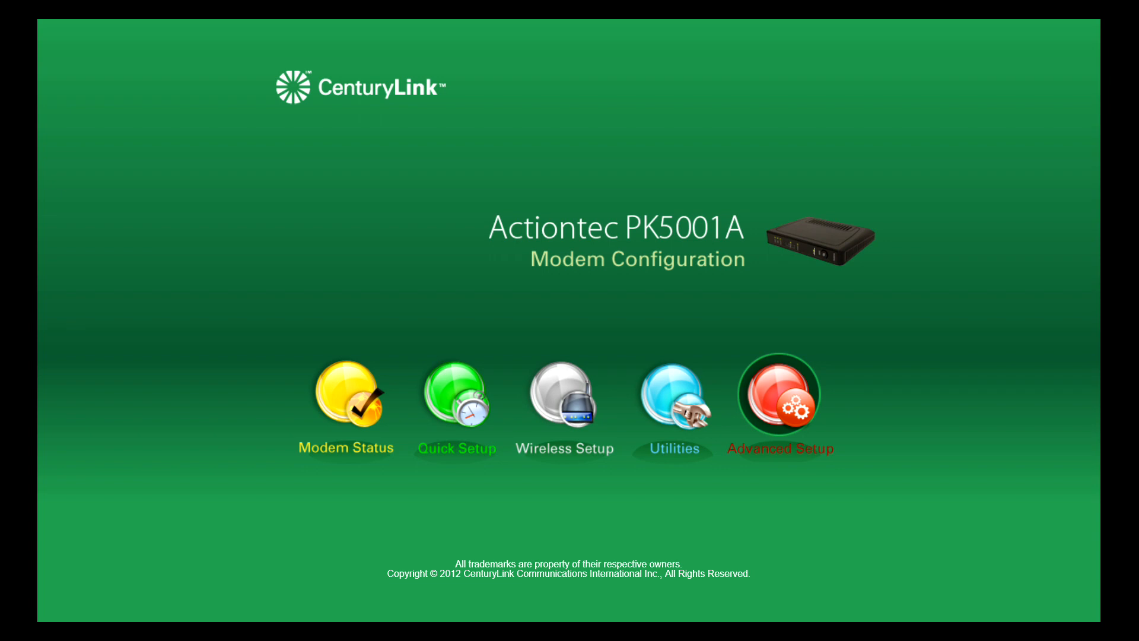
Go to Advanced Setup and bring up the DMZ Hosting page.
{"action": "left_click", "coordinate": [768, 451]}
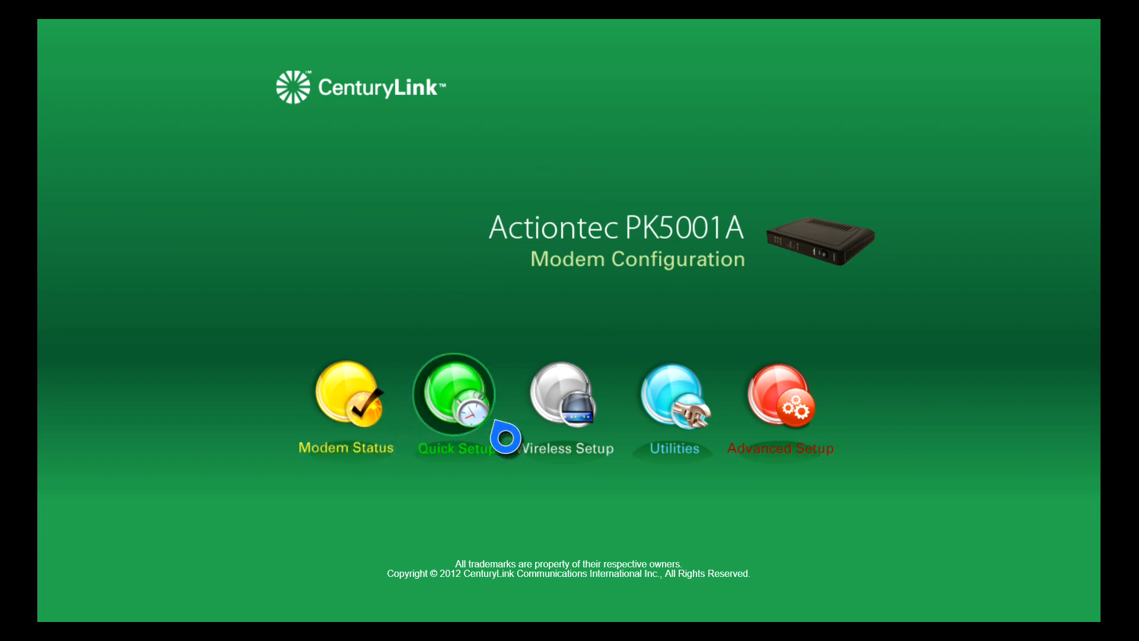
{"action": "mouse_move", "coordinate": [824, 402]}
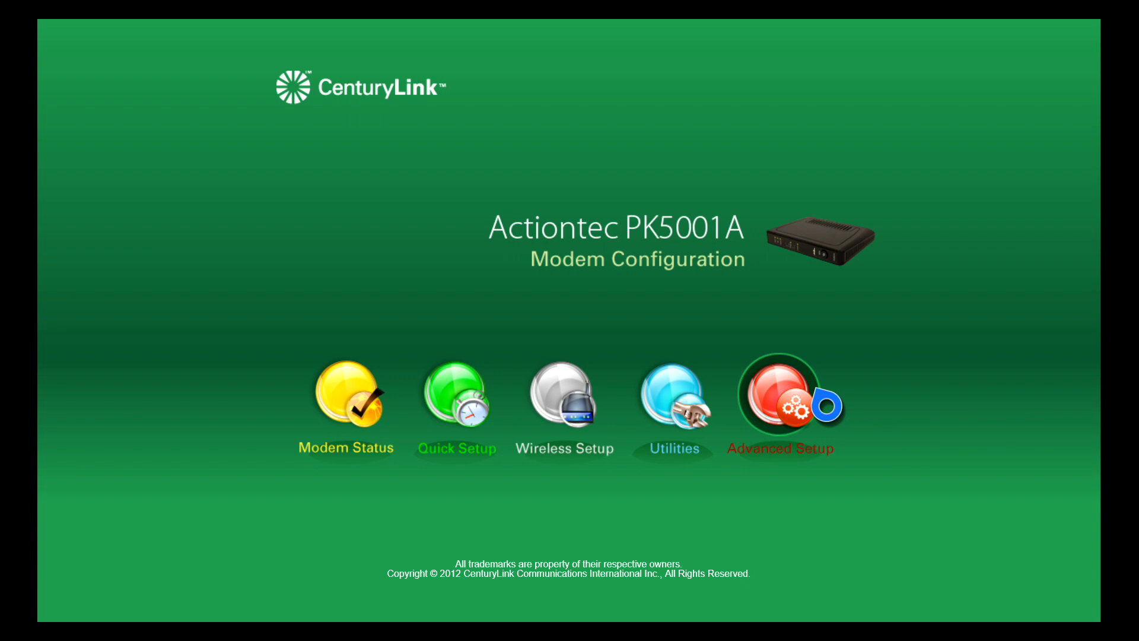
{"action": "left_click", "coordinate": [781, 396]}
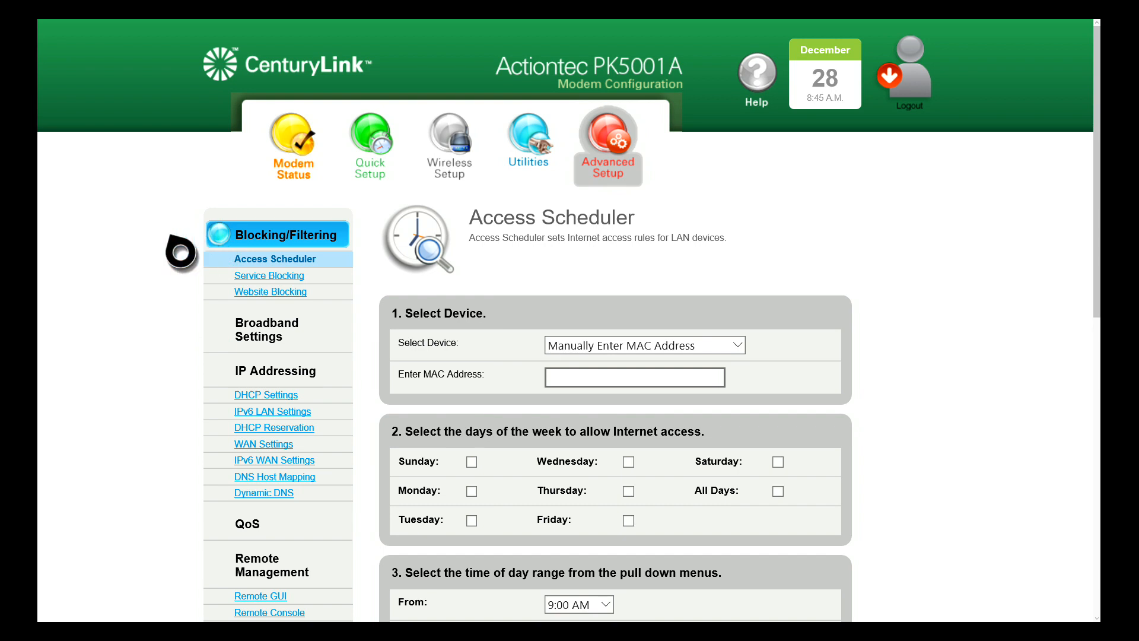
{"action": "scroll", "scroll_direction": "down", "scroll_amount": 3}
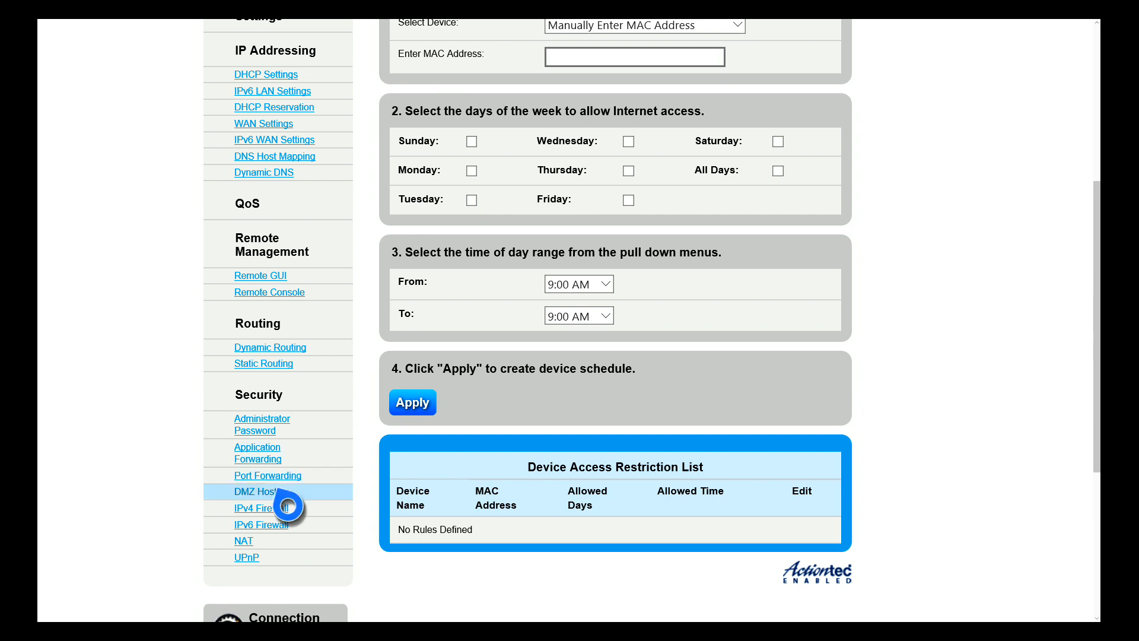
{"action": "left_click", "coordinate": [251, 492]}
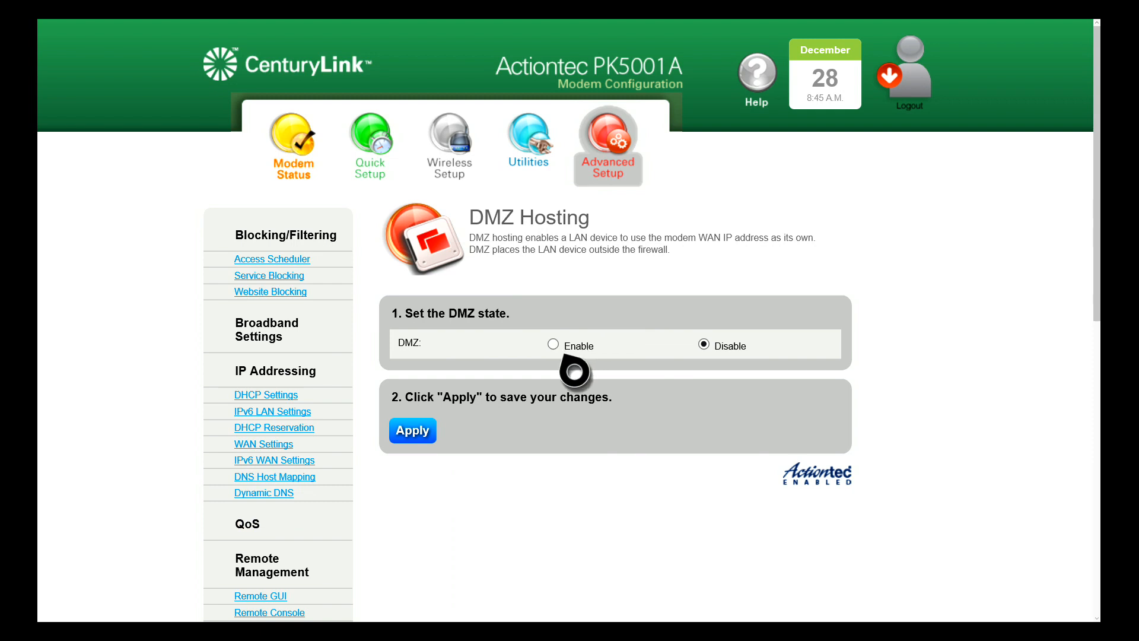
Set DMZ to Enable and switch Select Device to manual IP address entry.
{"action": "left_click", "coordinate": [553, 344]}
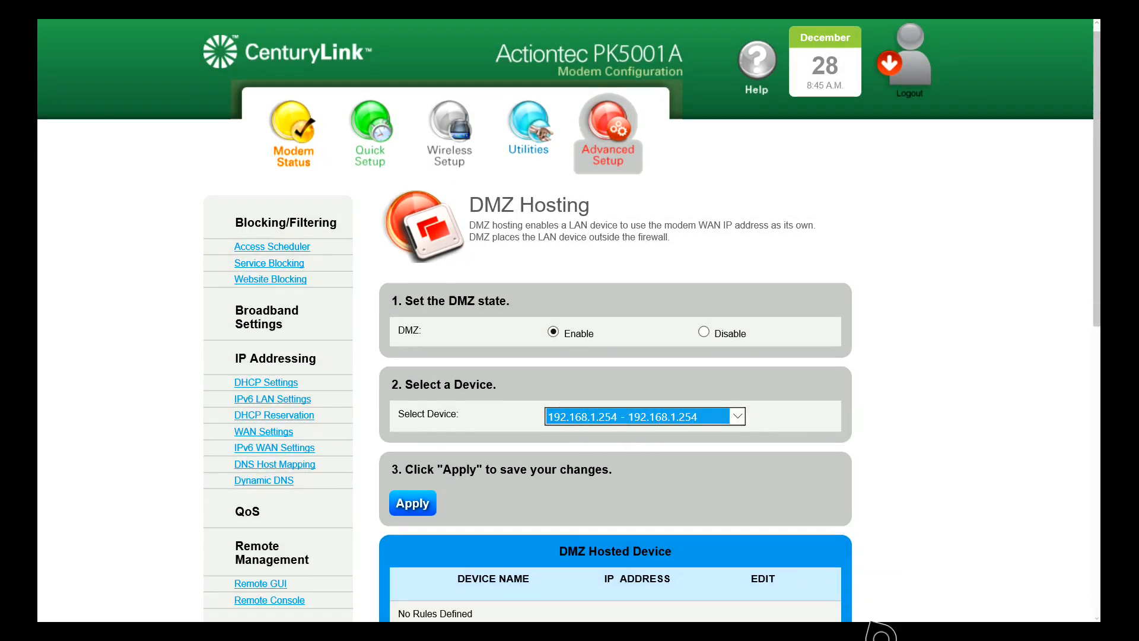
{"action": "scroll", "scroll_direction": "down", "scroll_amount": 3}
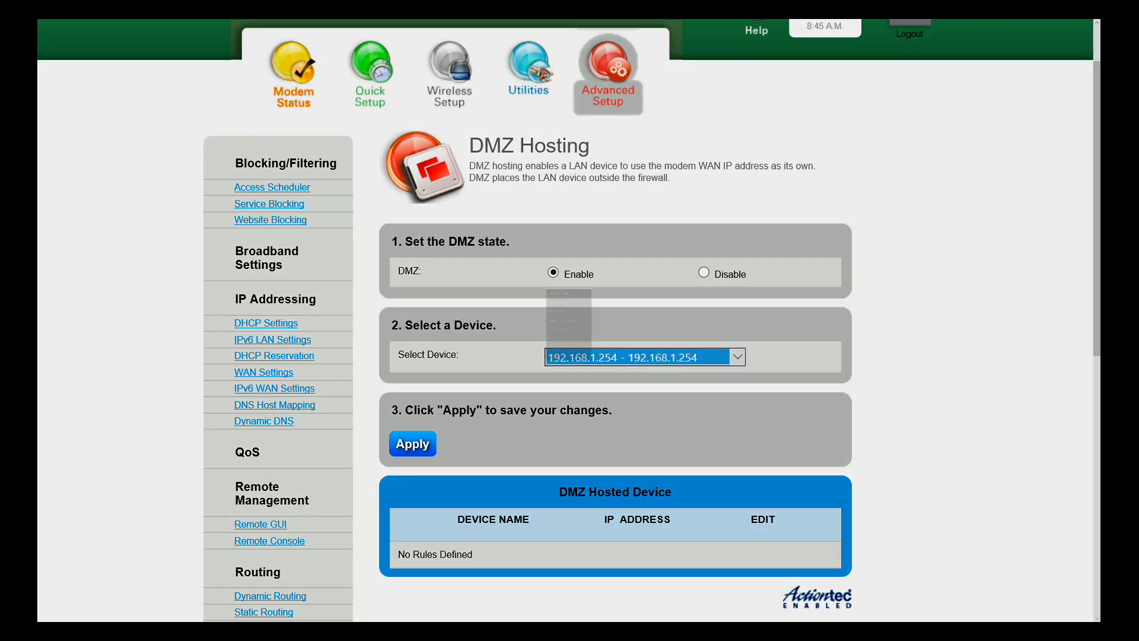
{"action": "left_click", "coordinate": [643, 357]}
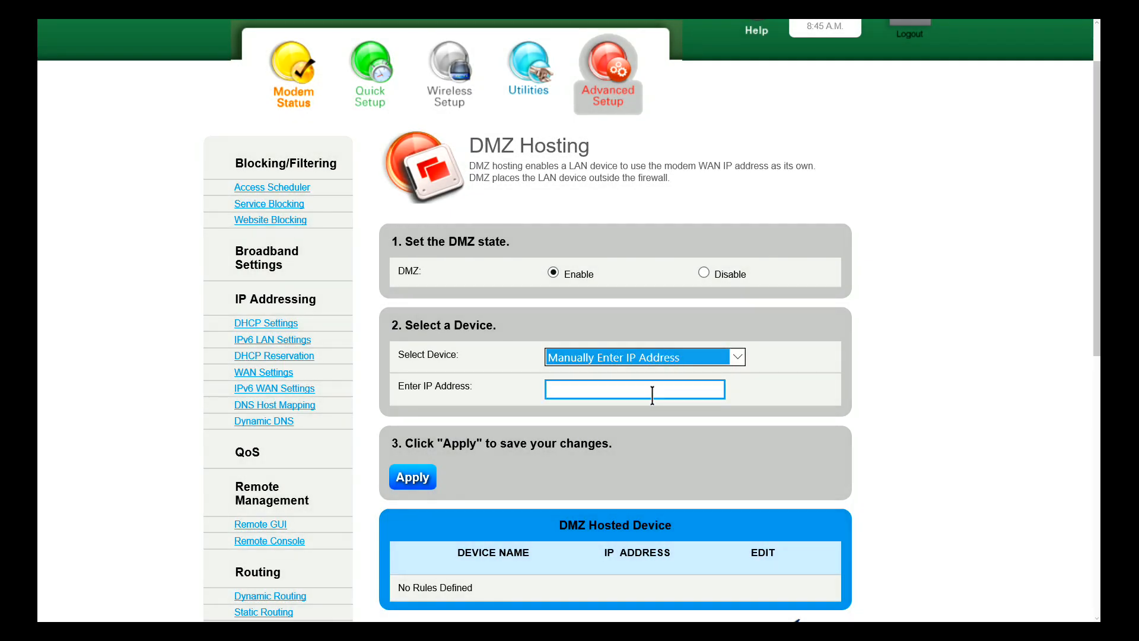
Enter 192.168.1.253 as the DMZ host IP address.
{"action": "left_click", "coordinate": [634, 389]}
{"action": "type", "text": "19"}
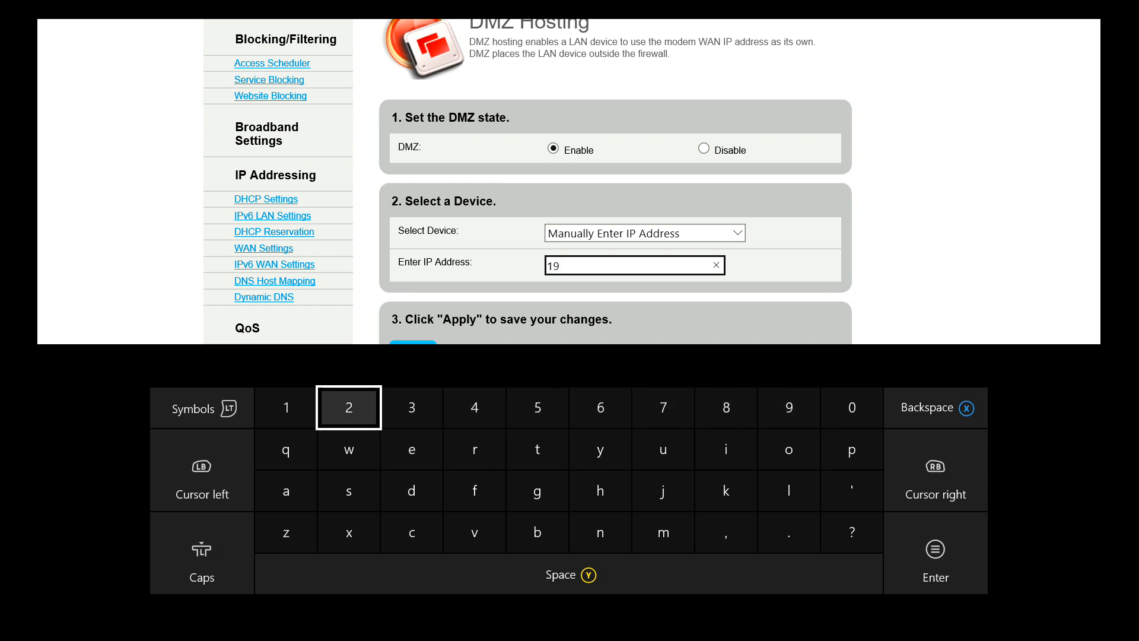
{"action": "left_click", "coordinate": [348, 407]}
{"action": "type", "text": "2.168.1.2"}
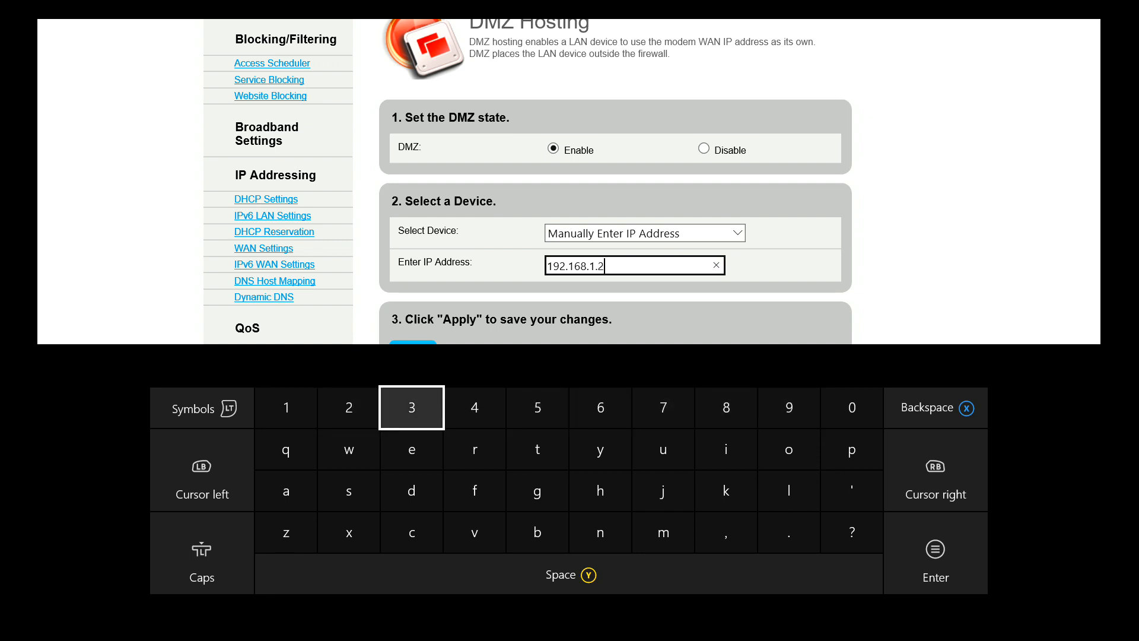
{"action": "type", "text": "53"}
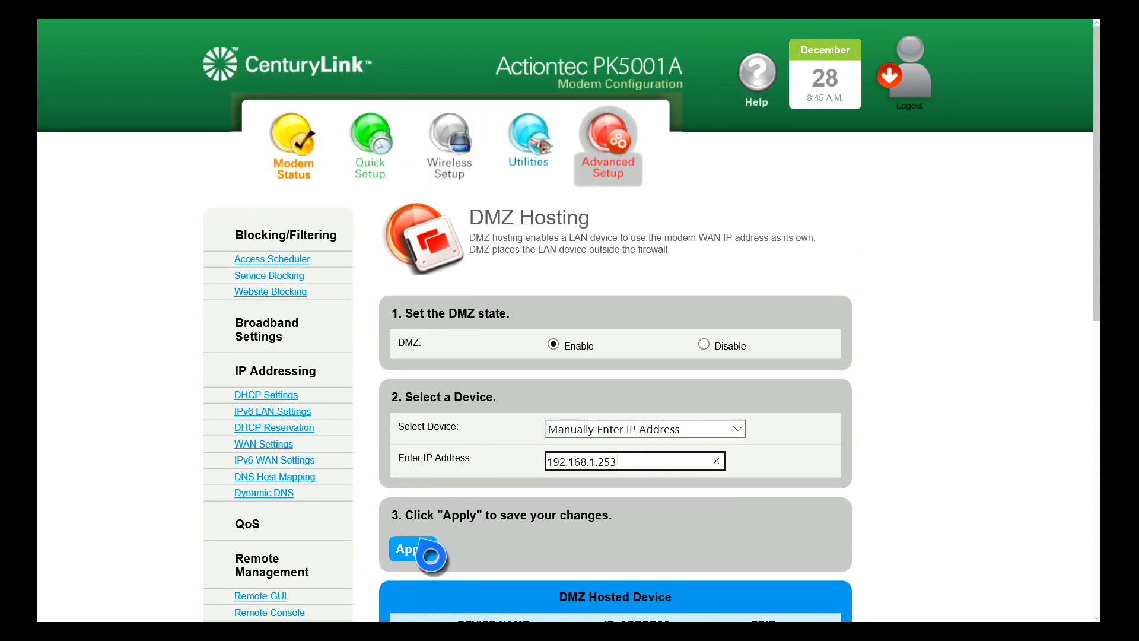
Apply the DMZ hosting settings, reaching the modem's confirm.html page, and show Edge's tabs view.
{"action": "left_click", "coordinate": [412, 548]}
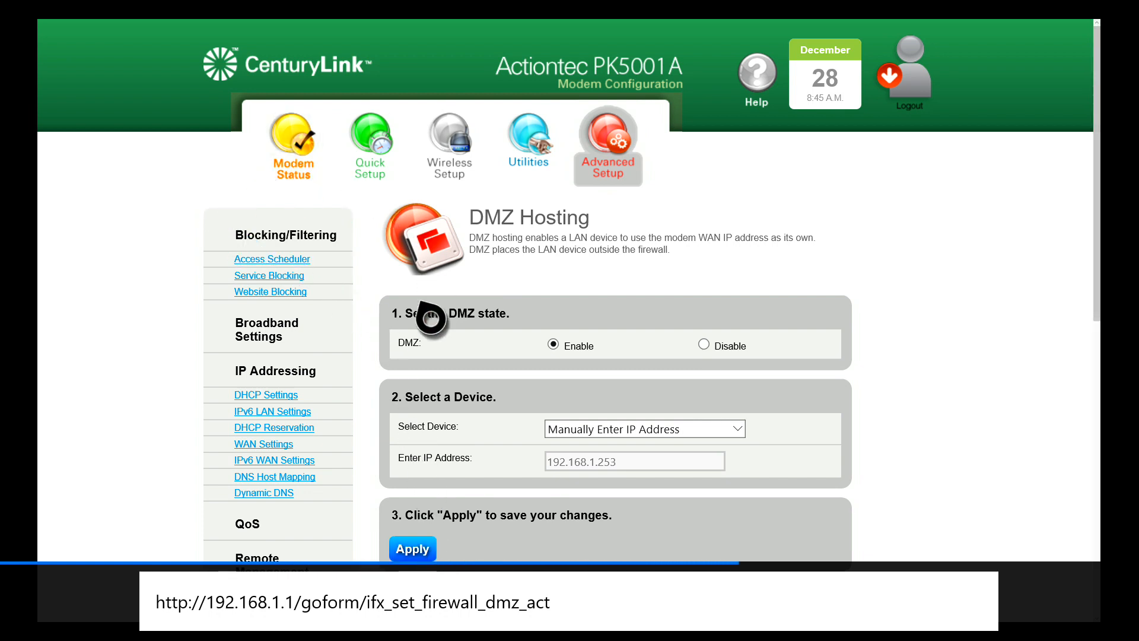
{"action": "left_click", "coordinate": [276, 370]}
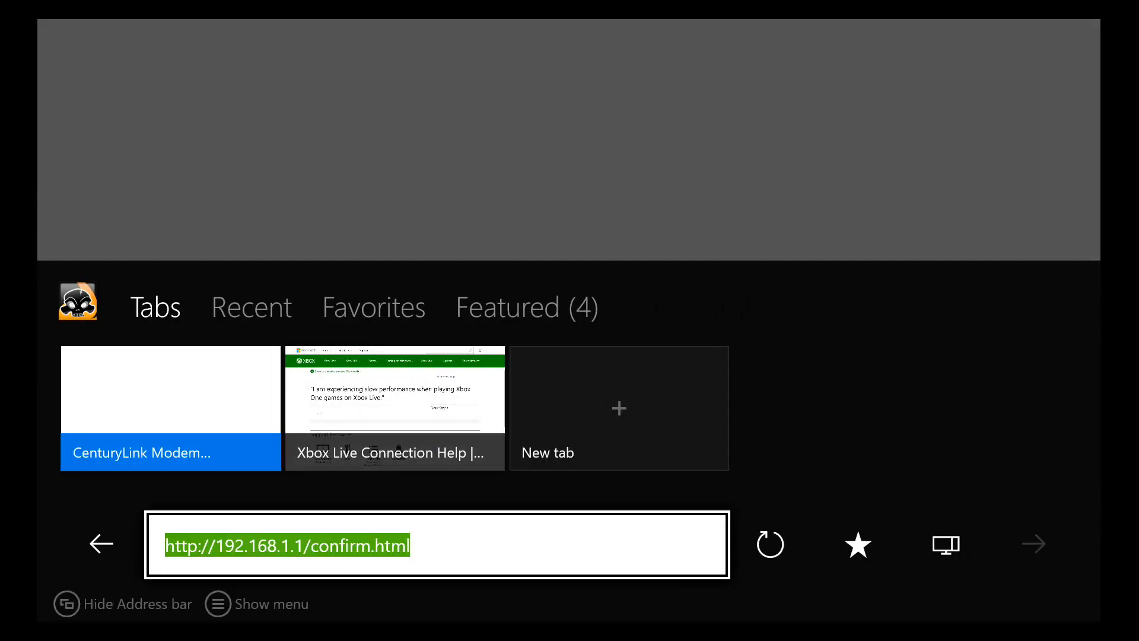
{"action": "left_click", "coordinate": [436, 545]}
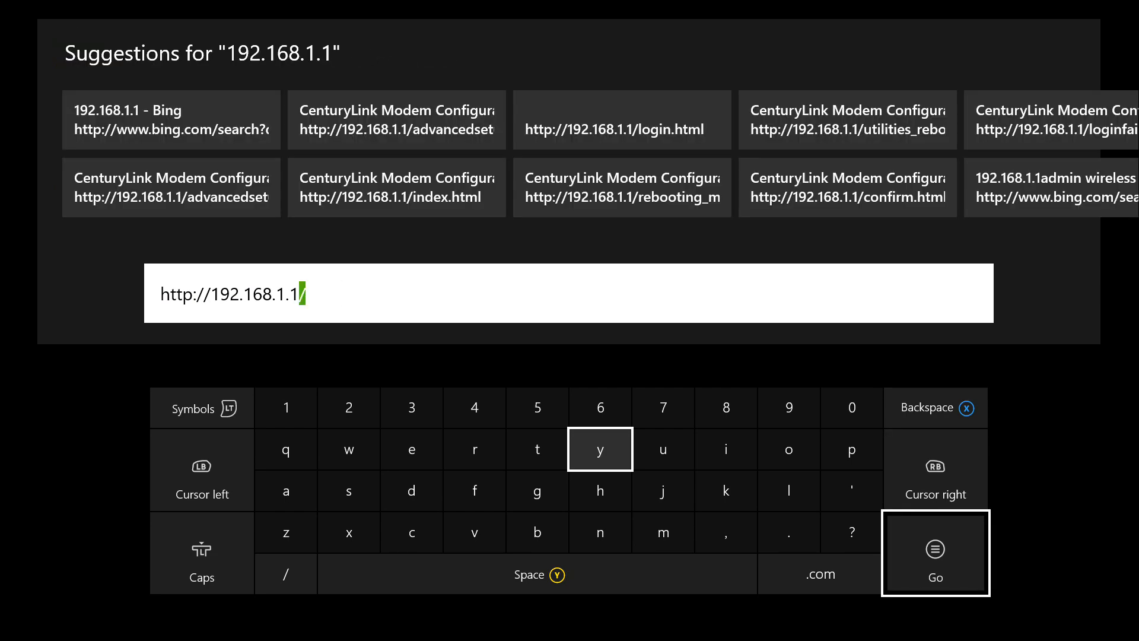
{"action": "left_click", "coordinate": [935, 553]}
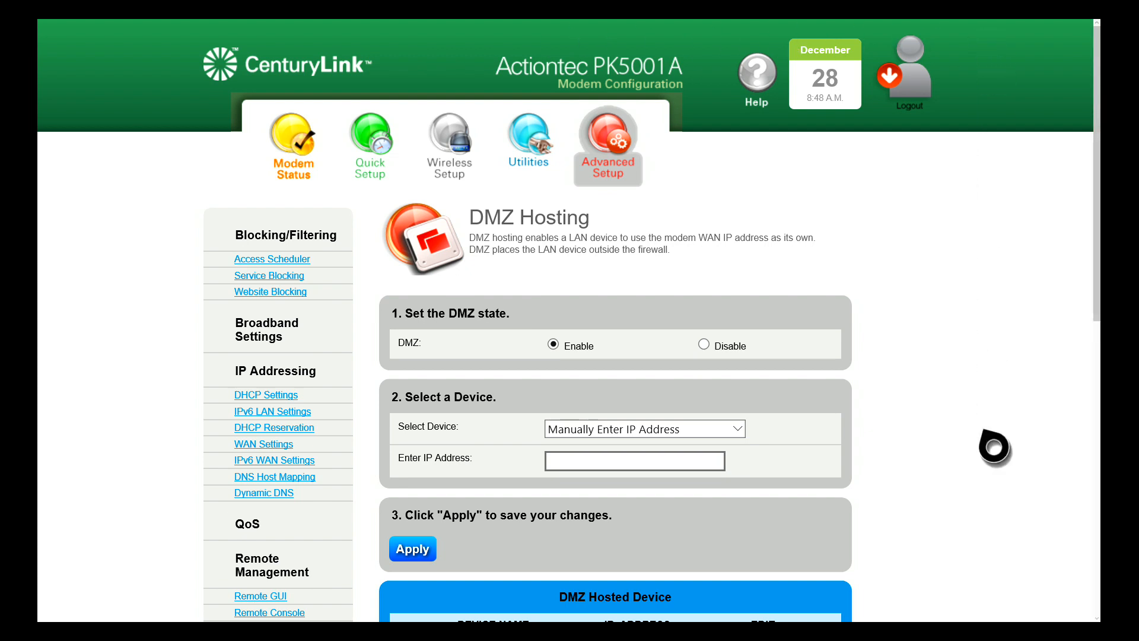
Switch to the Utilities section showing the Reboot Modem page.
{"action": "scroll", "scroll_direction": "down", "scroll_amount": 3}
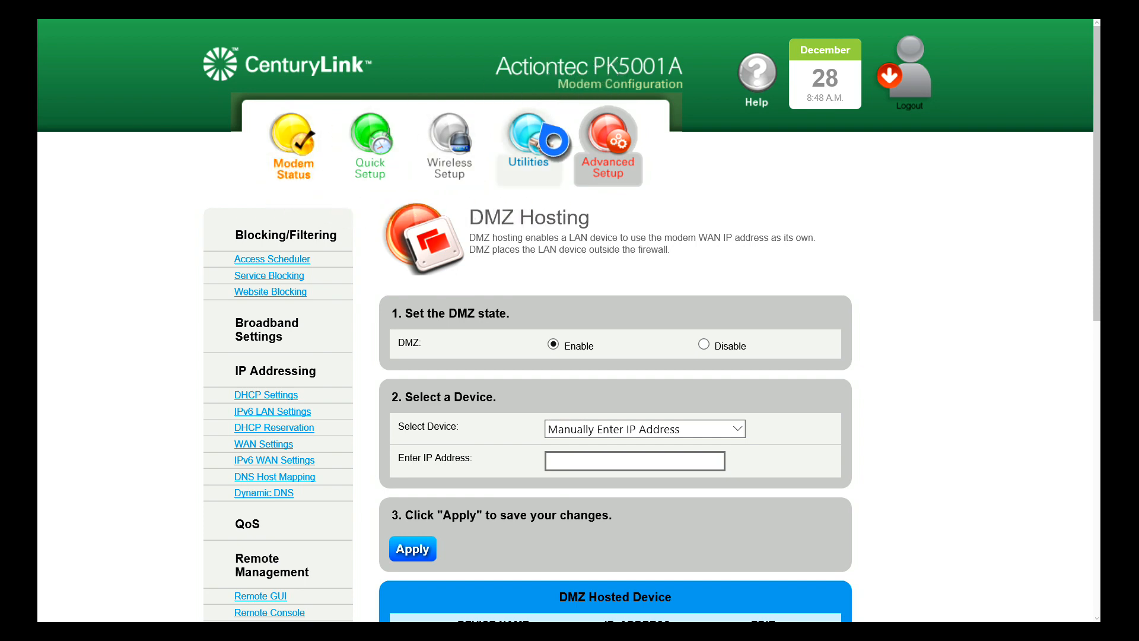
{"action": "left_click", "coordinate": [529, 143]}
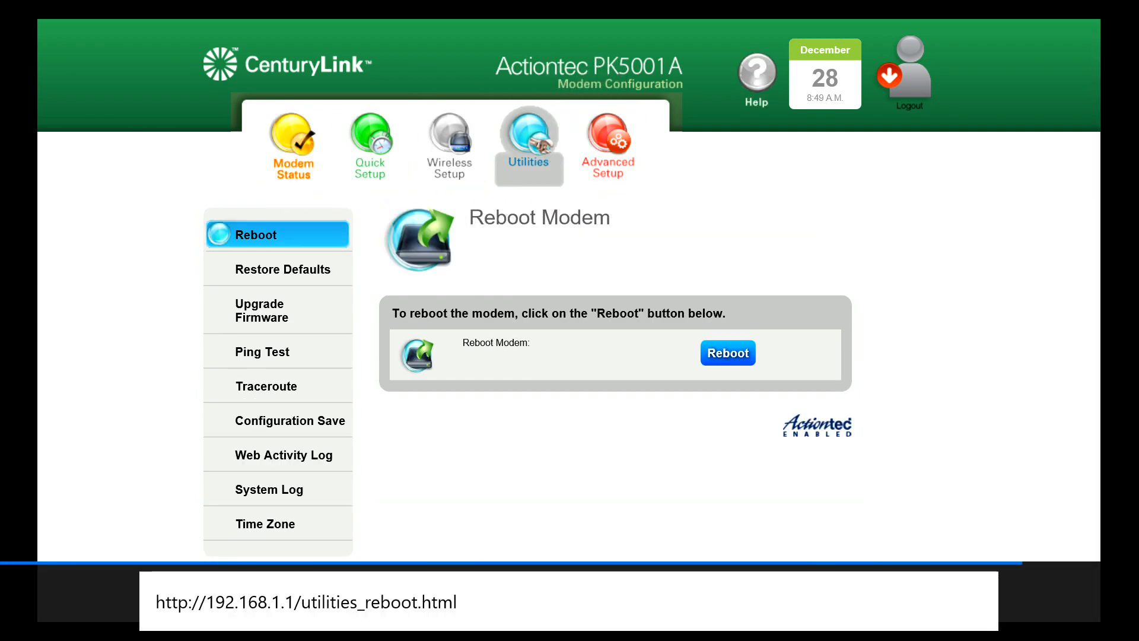
{"action": "left_click", "coordinate": [727, 353]}
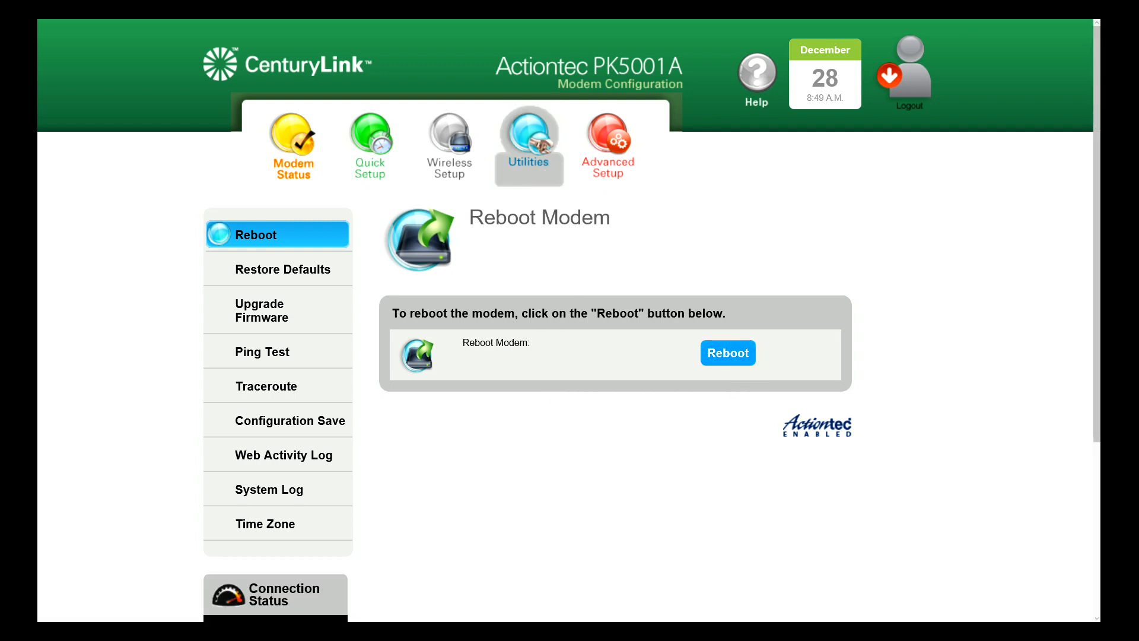
{"action": "left_click", "coordinate": [727, 353]}
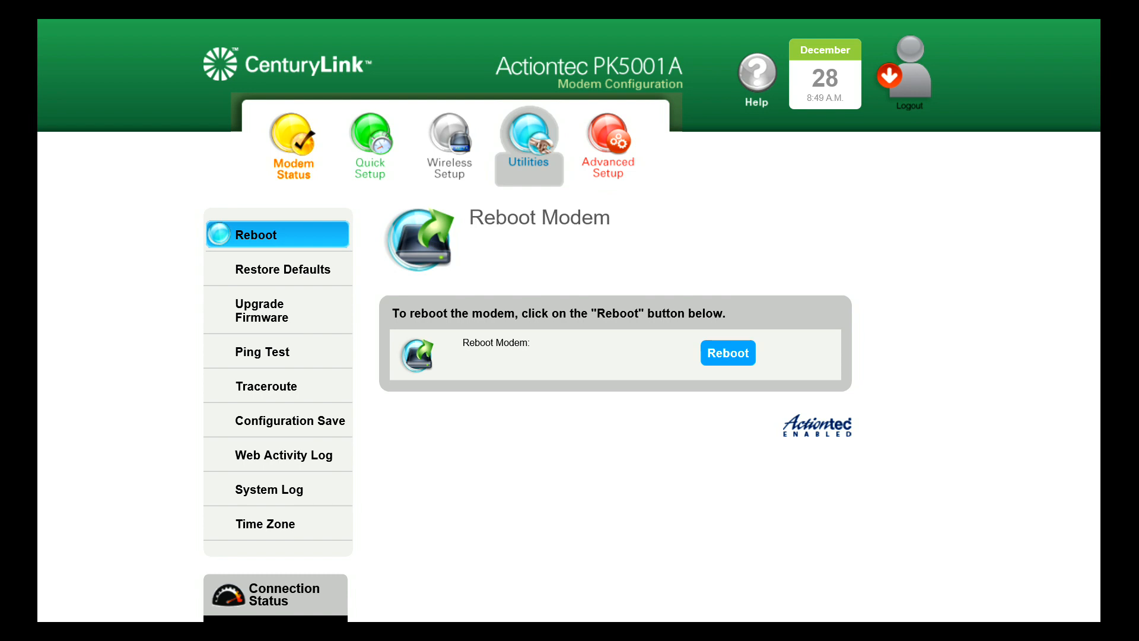
{"action": "left_click", "coordinate": [727, 352]}
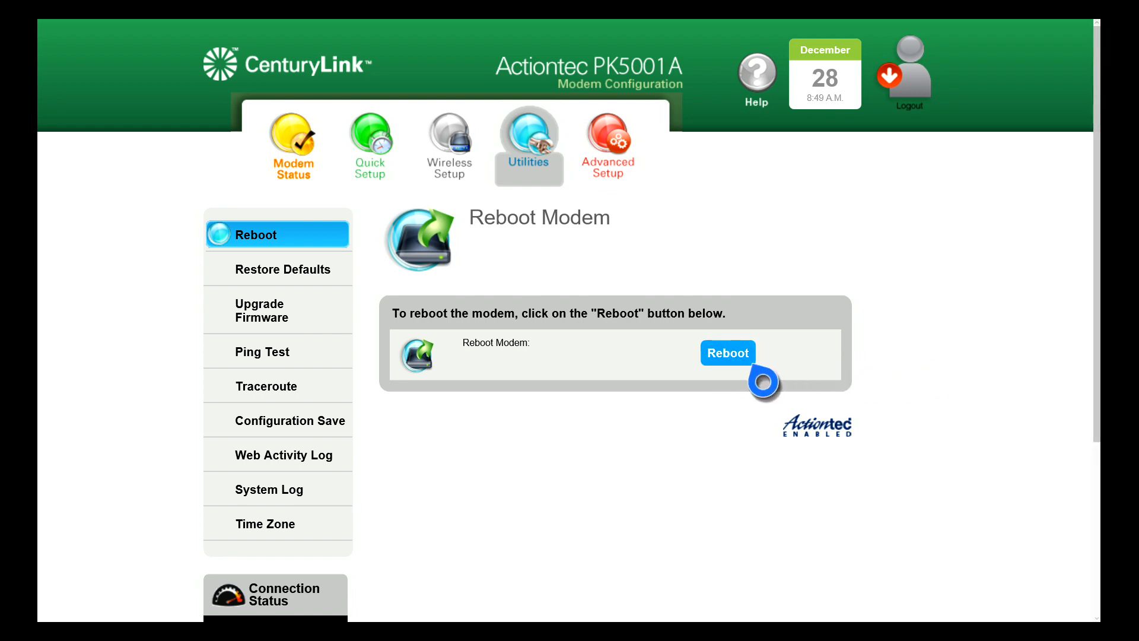
Reboot the modem to apply the DMZ change and return to the Xbox Home dashboard.
{"action": "left_click", "coordinate": [727, 352]}
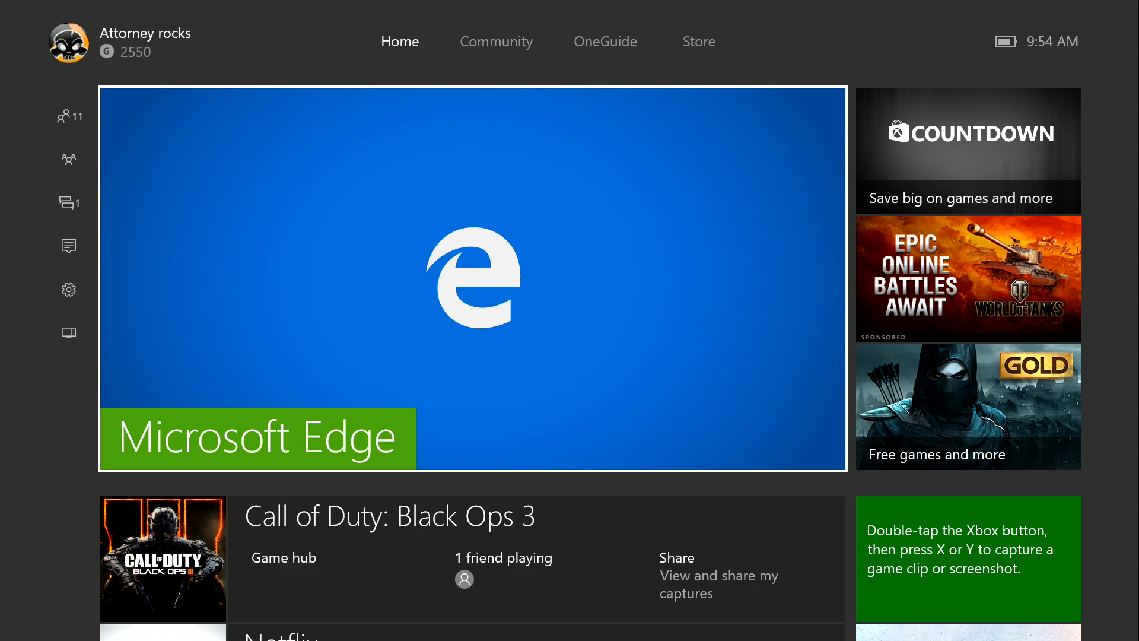
Bring up the guide and move to its Settings menu with All settings, turn off and restart options.
{"action": "left_click", "coordinate": [69, 117]}
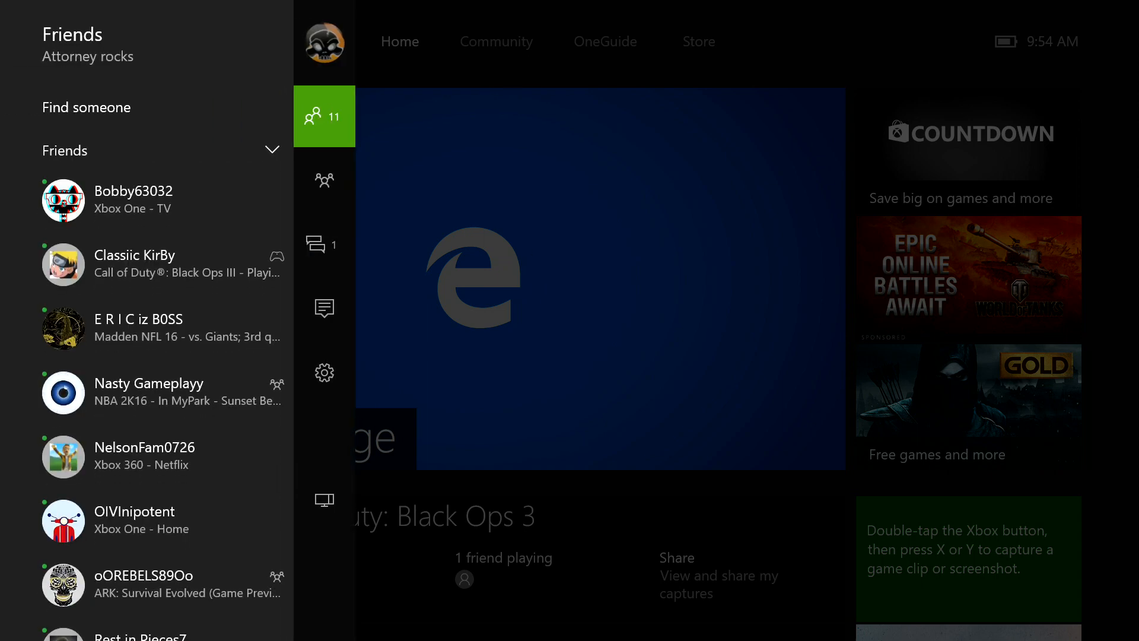
{"action": "left_click", "coordinate": [323, 116]}
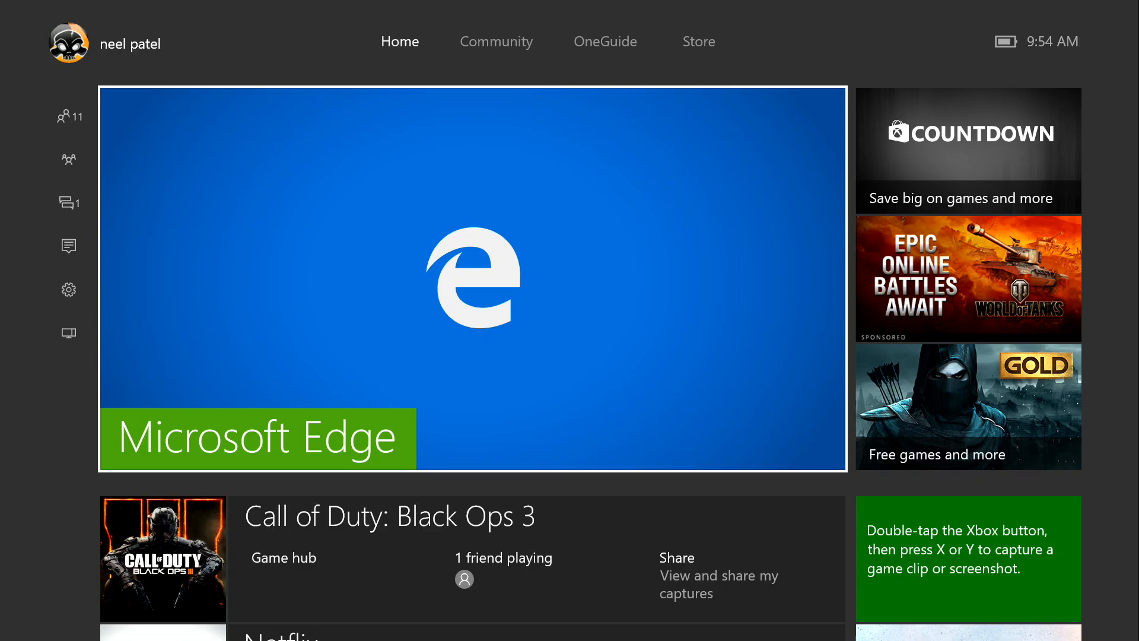
{"action": "scroll", "scroll_direction": "down", "scroll_amount": 3}
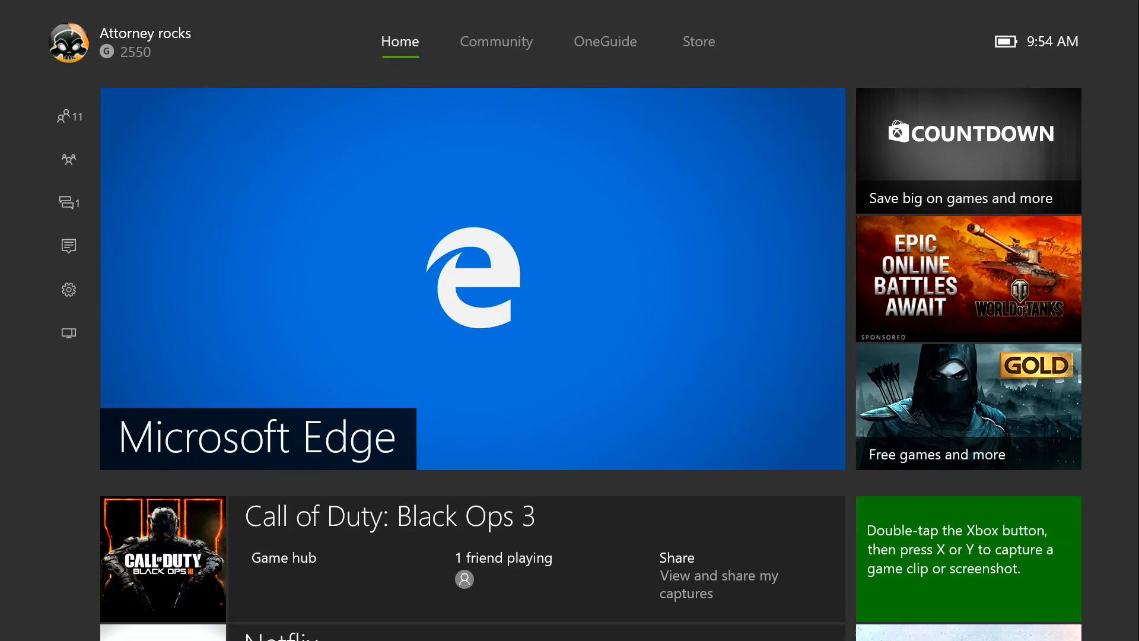
{"action": "left_click", "coordinate": [68, 43]}
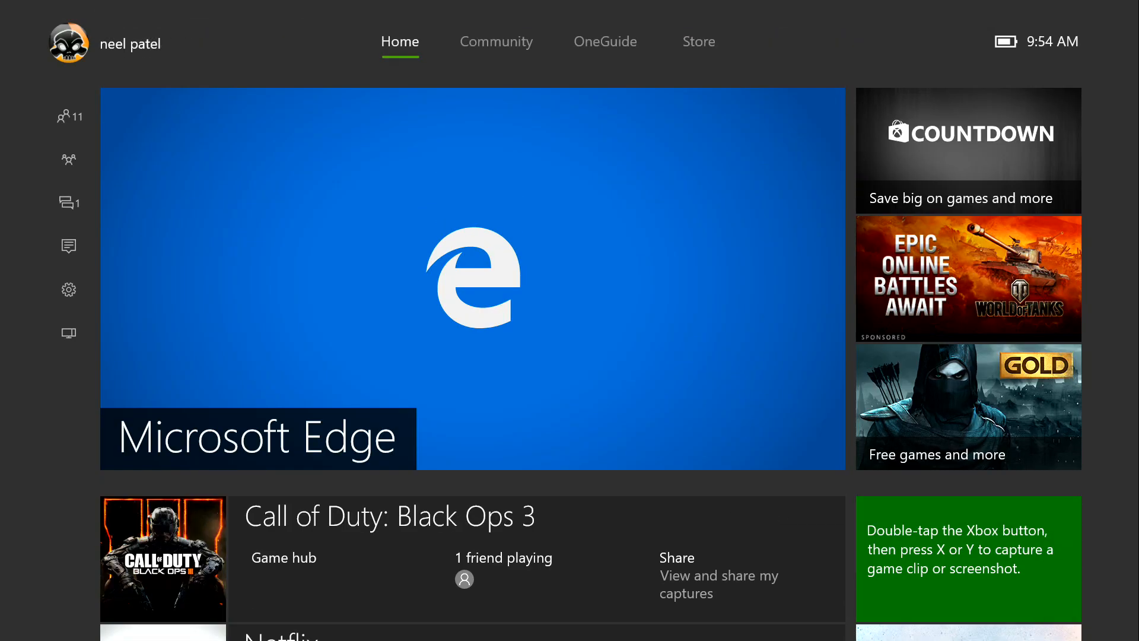
{"action": "left_click", "coordinate": [69, 116]}
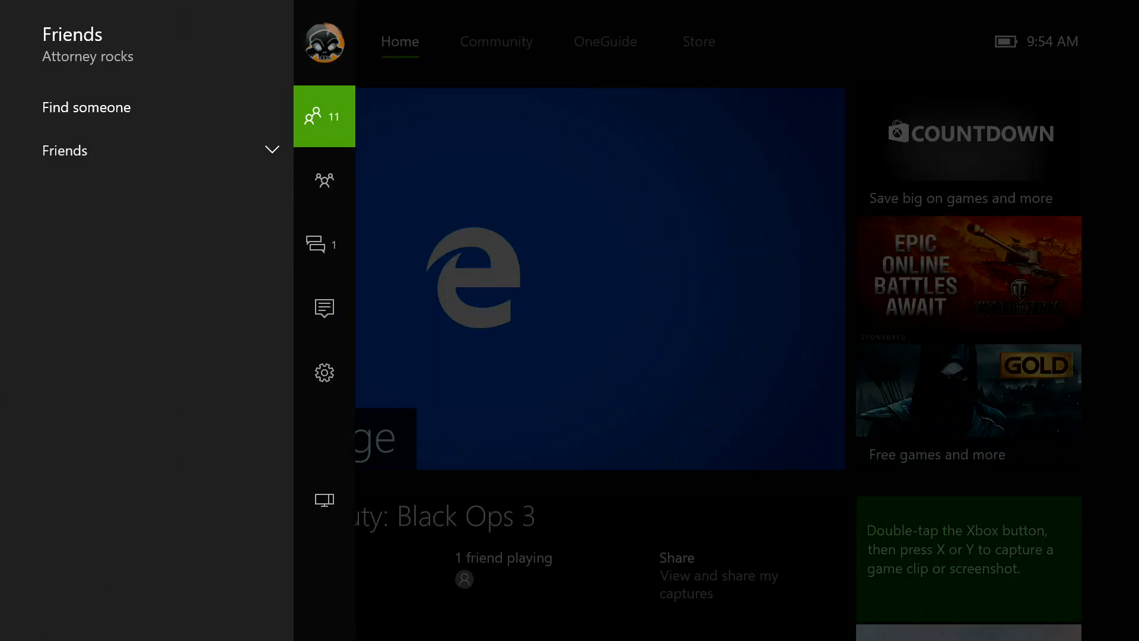
{"action": "left_click", "coordinate": [323, 372]}
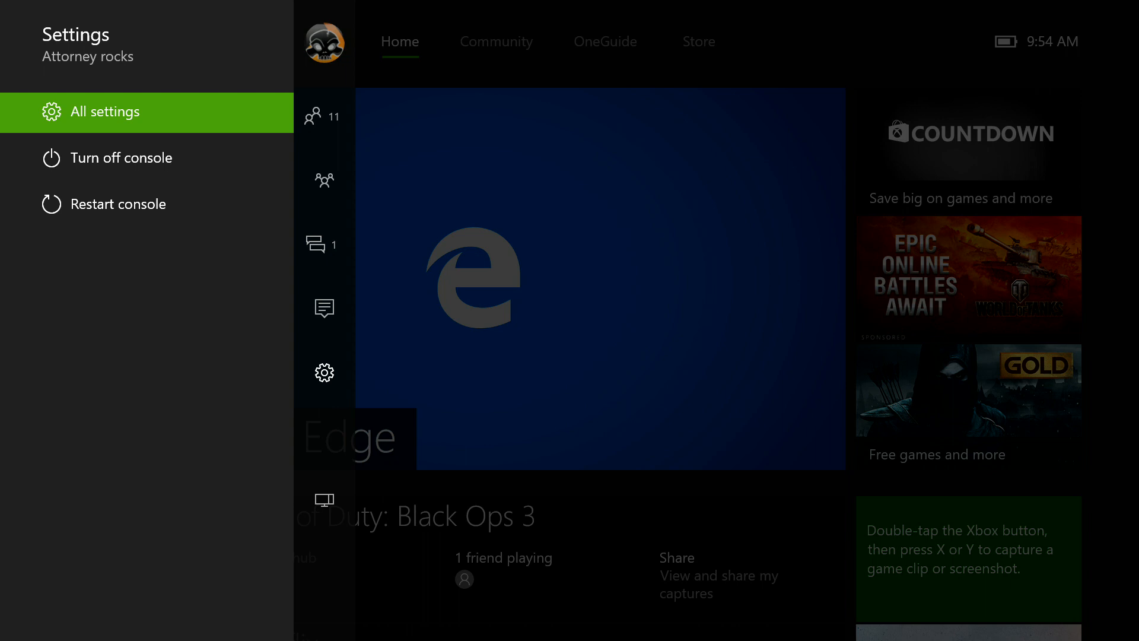
From All settings, go to Network and show the Network settings status screen for the wired connection.
{"action": "left_click", "coordinate": [106, 111]}
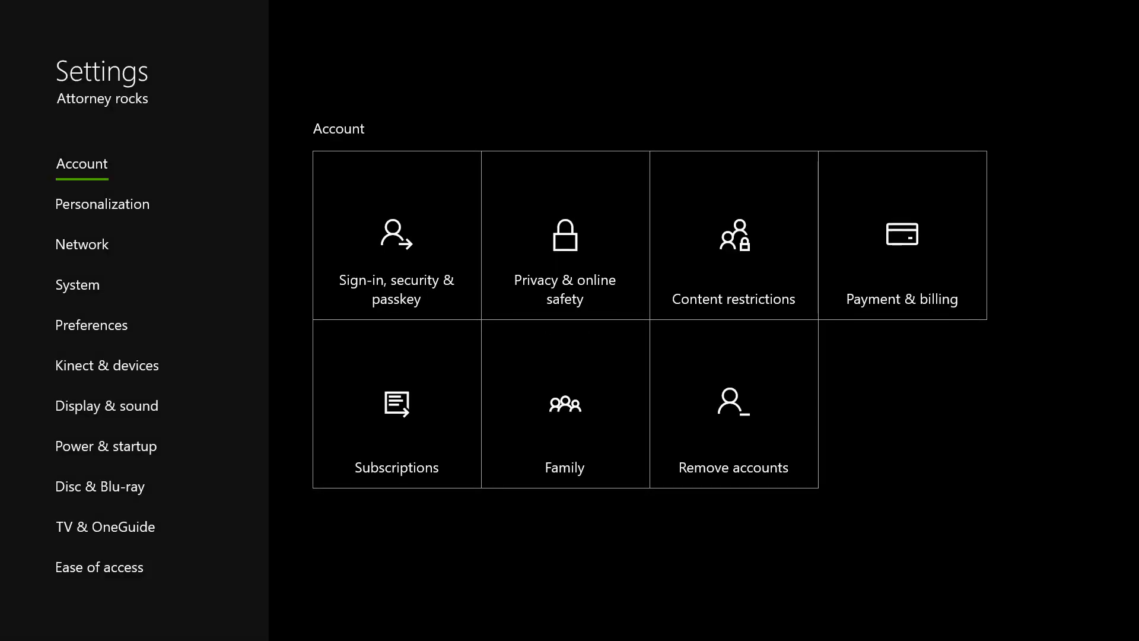
{"action": "left_click", "coordinate": [82, 243]}
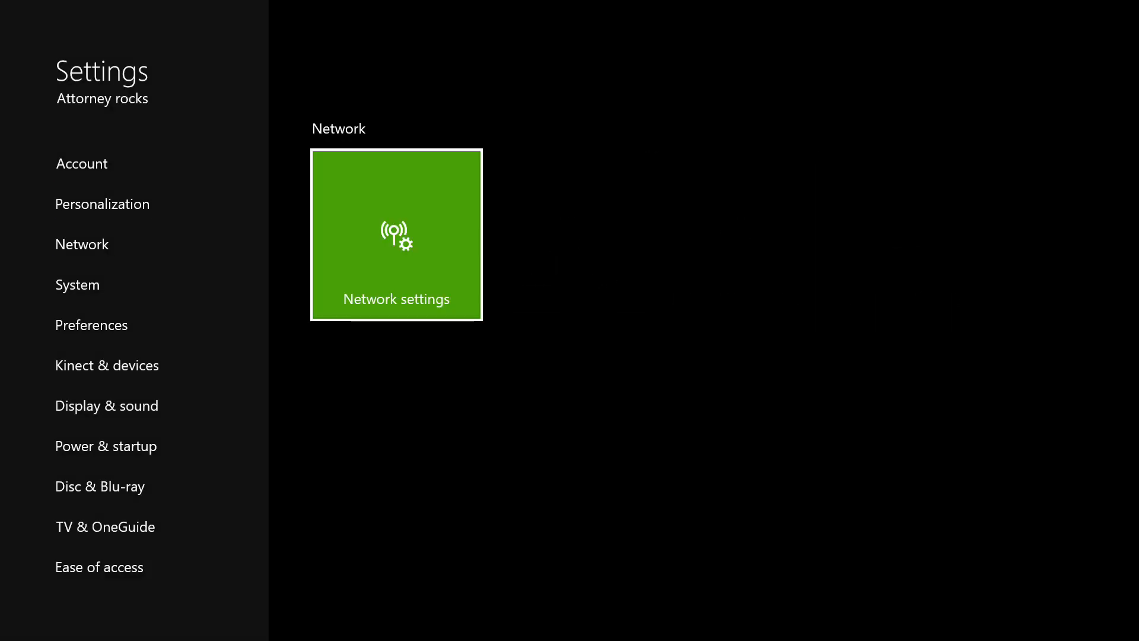
{"action": "left_click", "coordinate": [397, 235]}
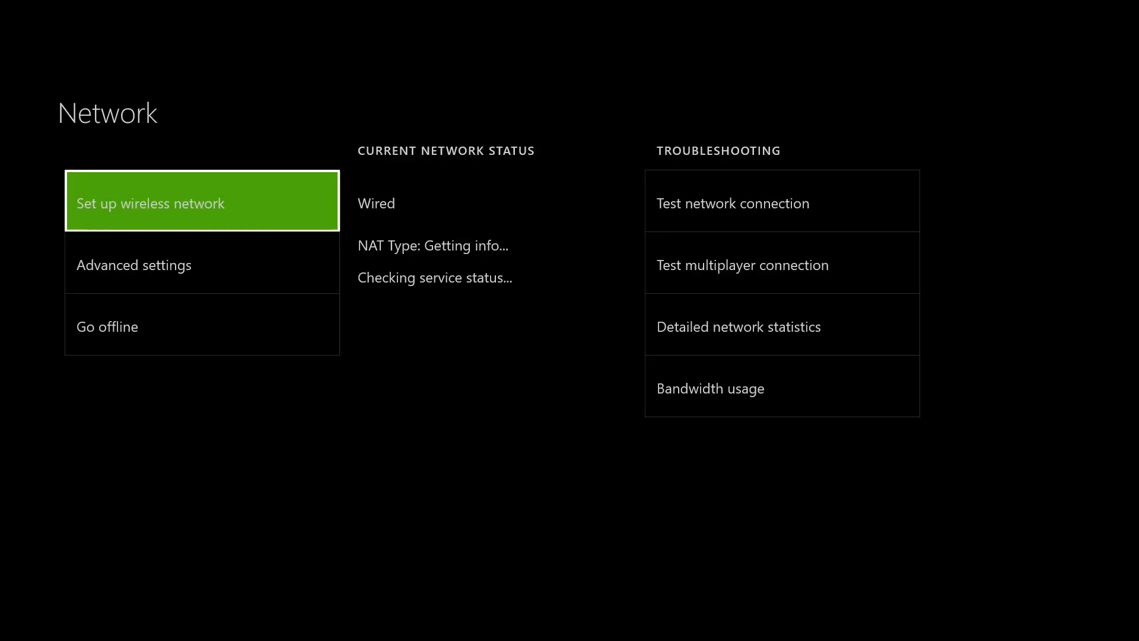